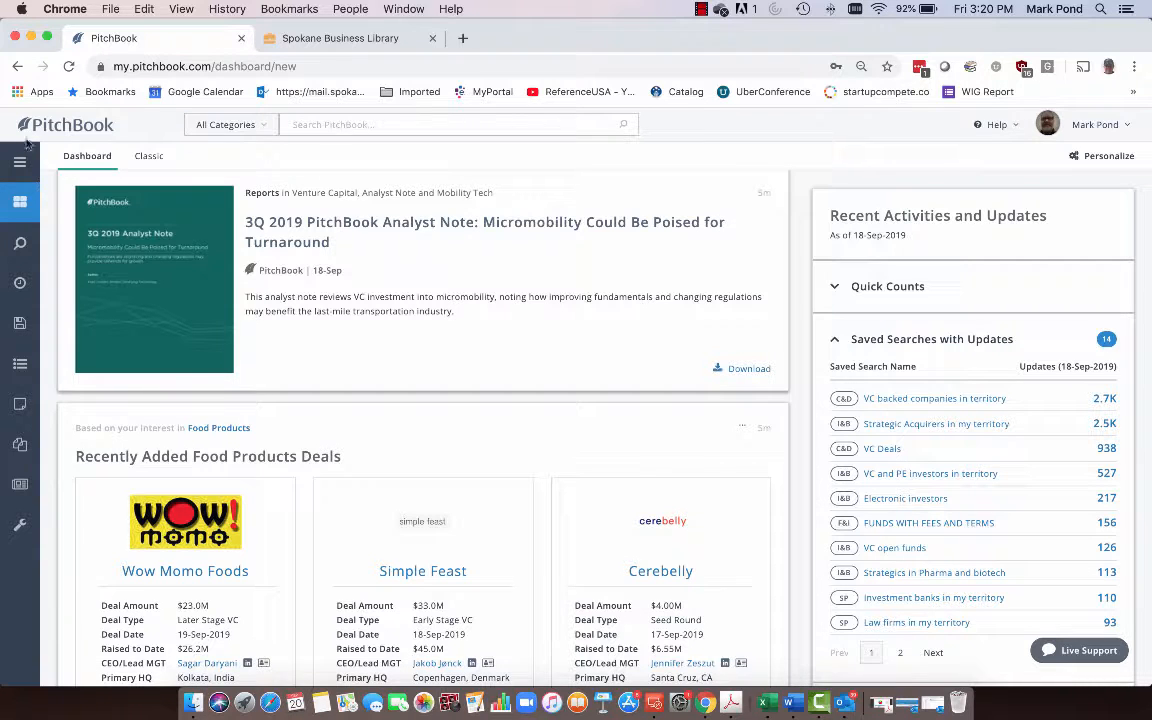
Start a new Companies & Deals advanced search from the sidebar search menu
click(18, 243)
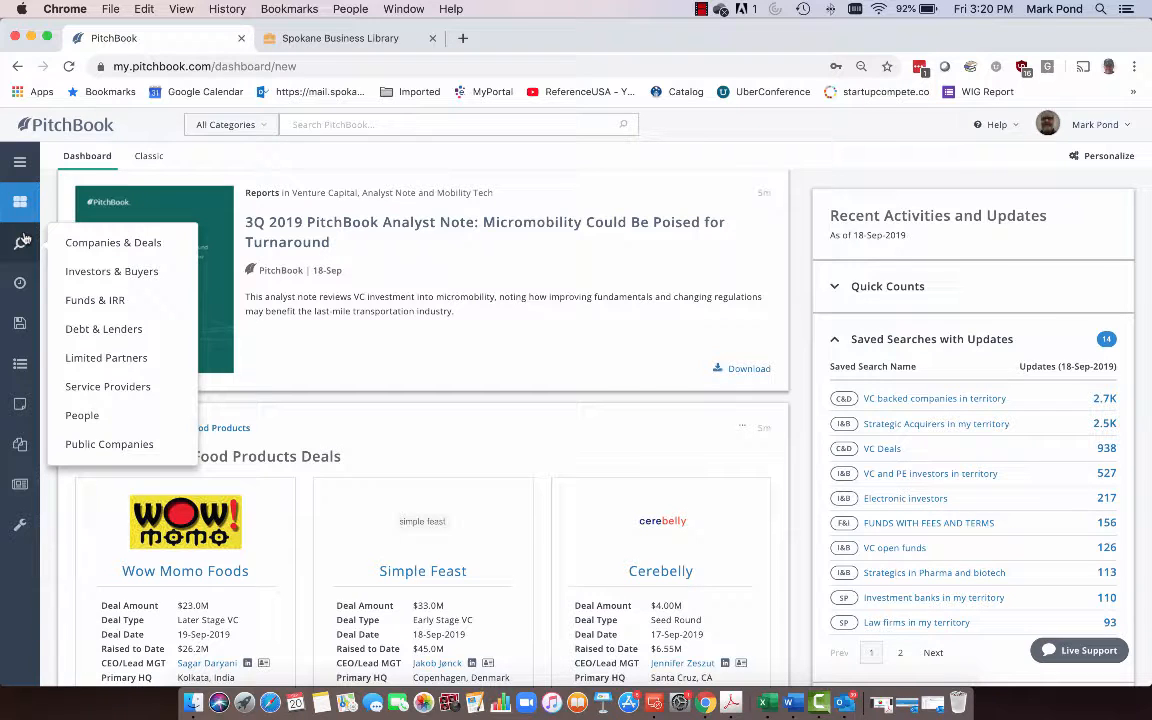
mouse_move(113, 242)
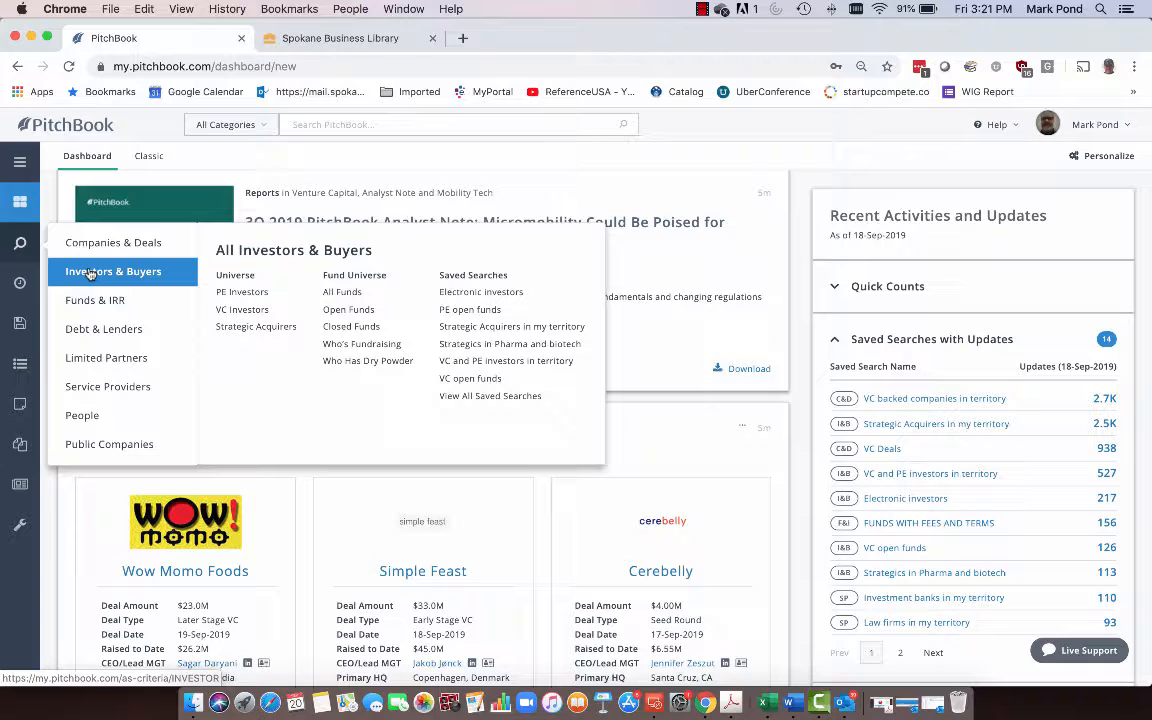
mouse_move(88, 272)
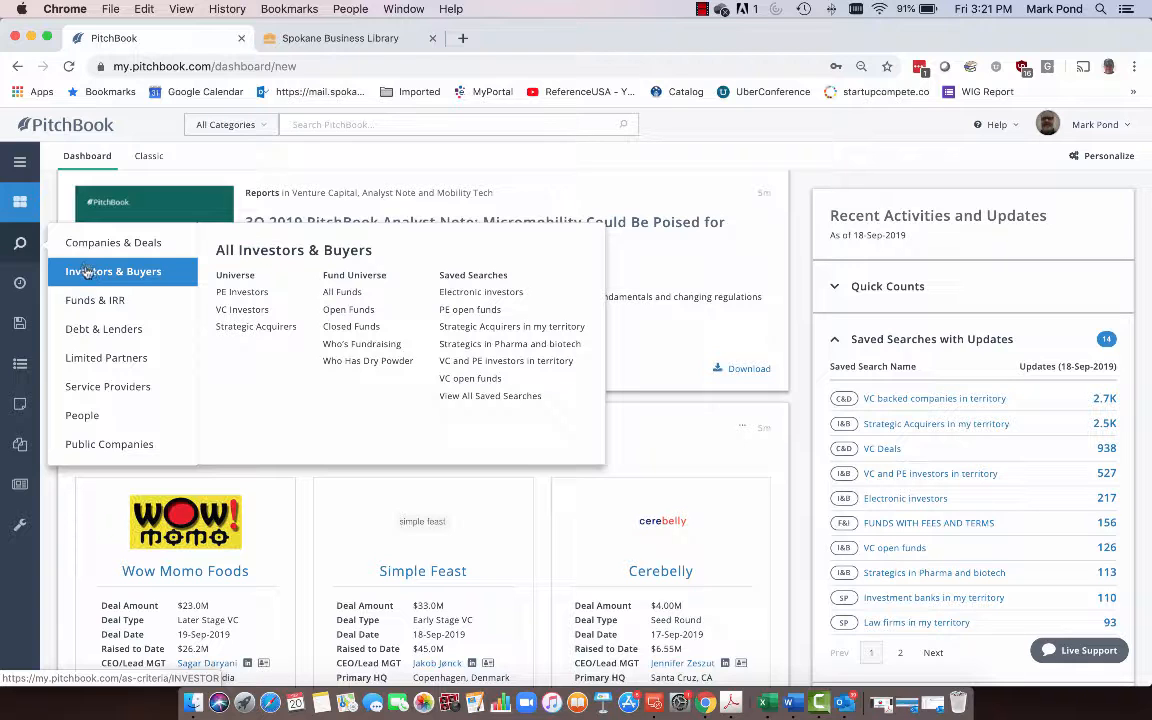
click(112, 242)
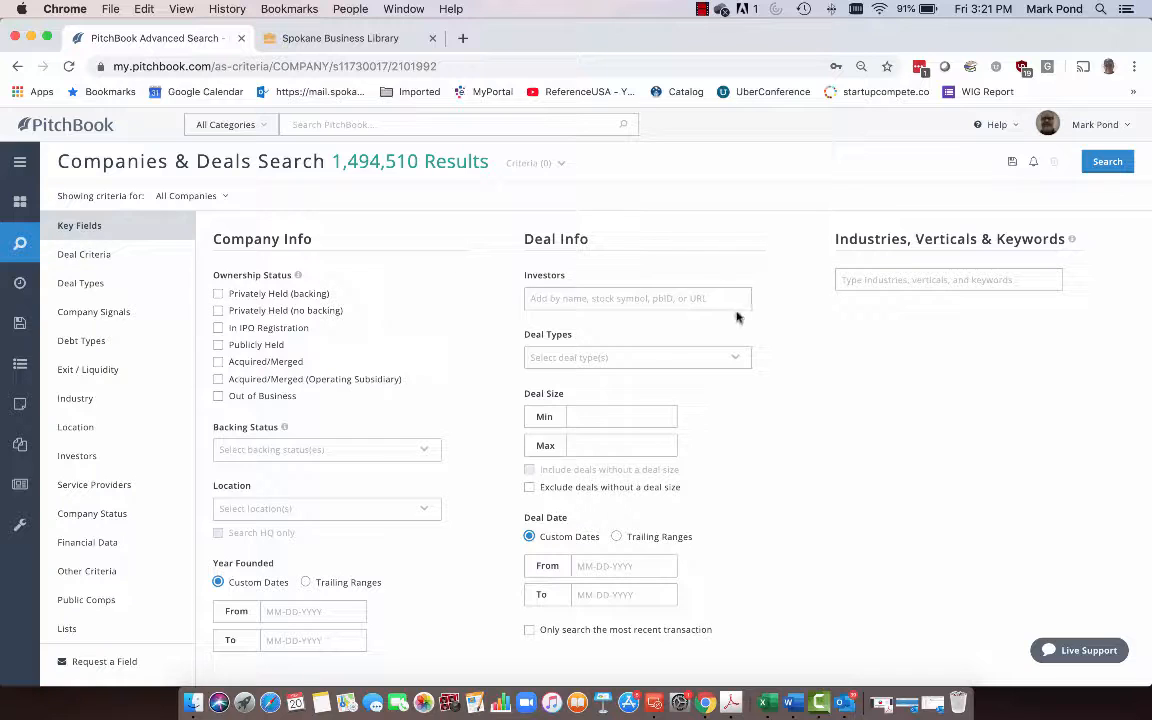
mouse_move(838, 342)
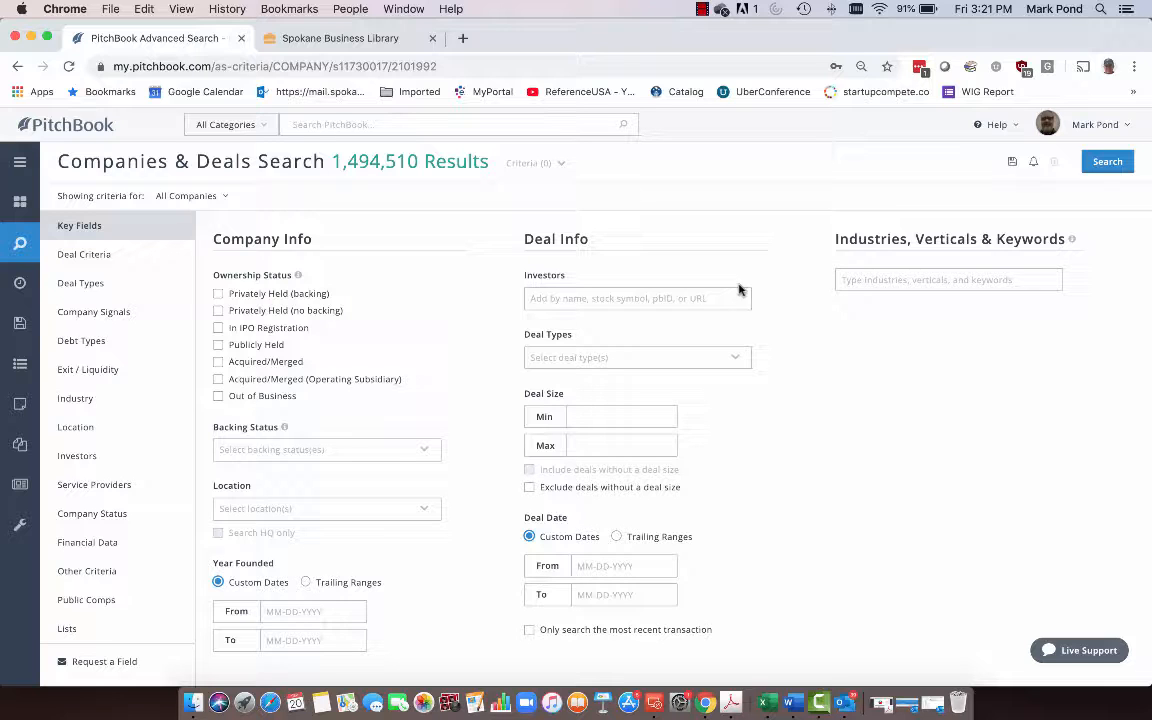
mouse_move(882, 270)
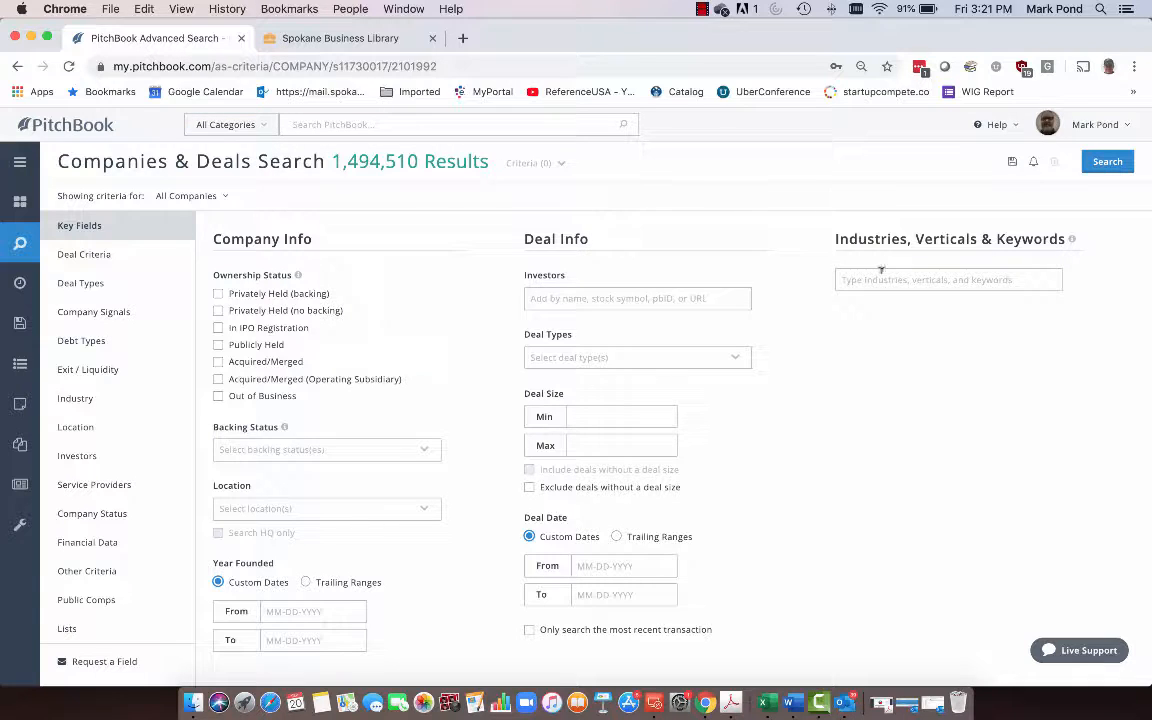
Add the AgTech and Robotics and Drones verticals as criteria and run the search
click(948, 279)
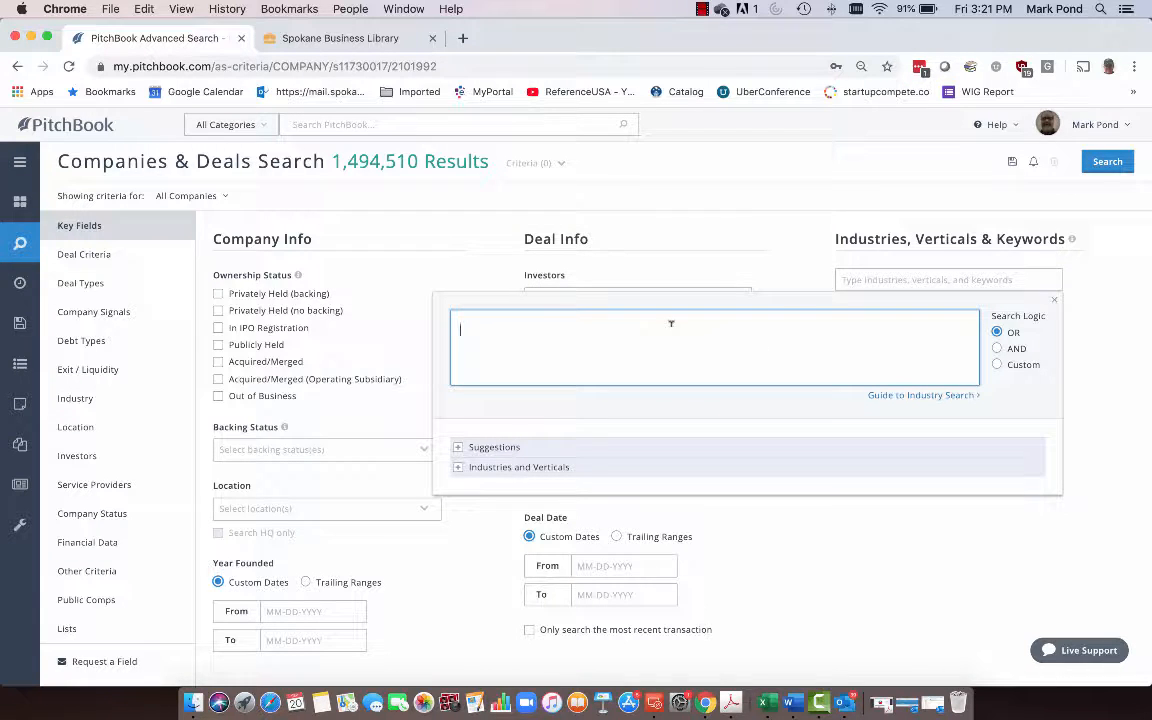
text(agtech)
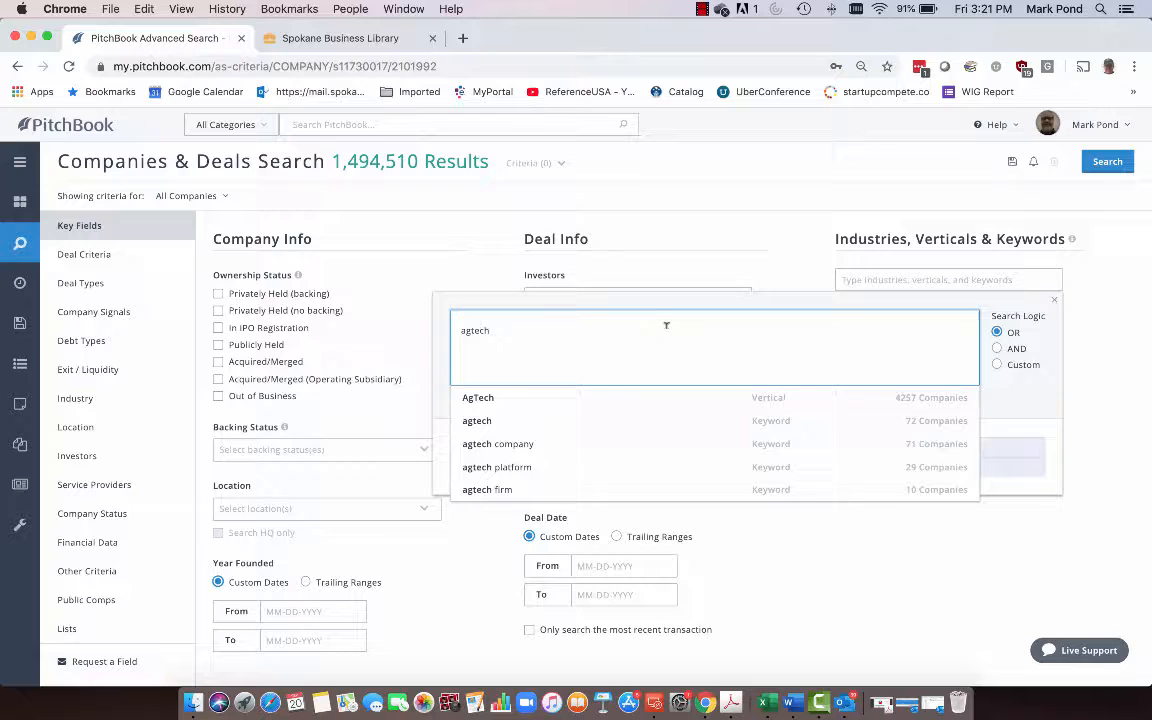
click(478, 397)
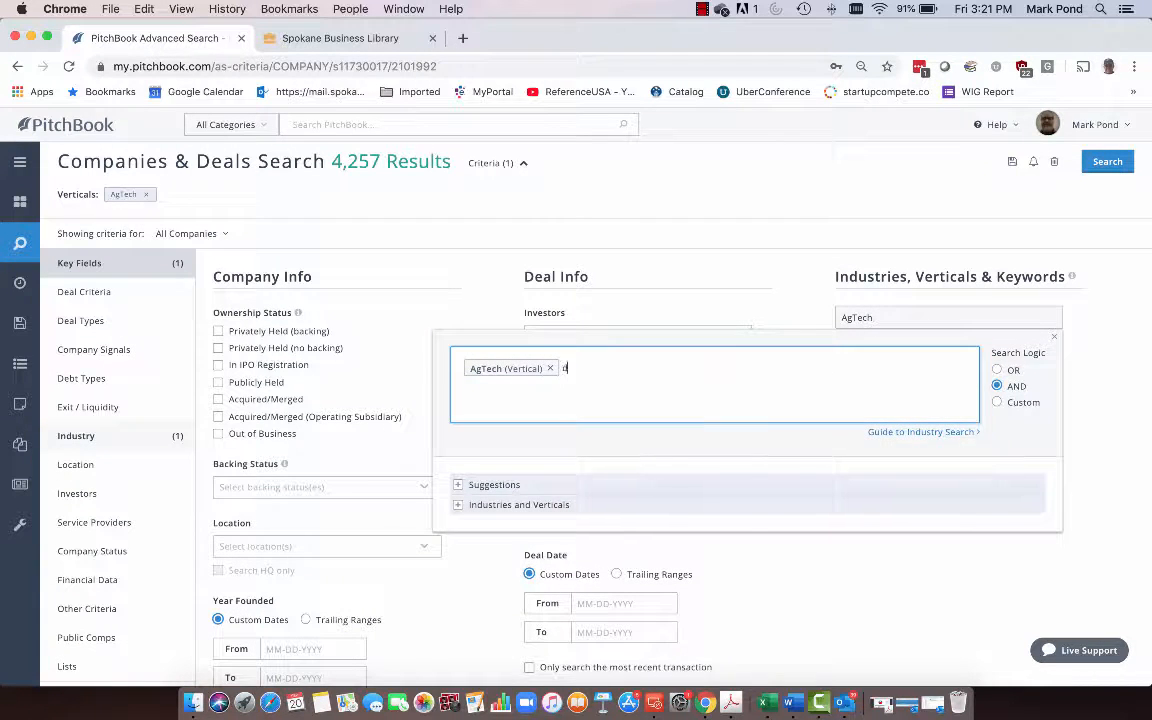
text(ron)
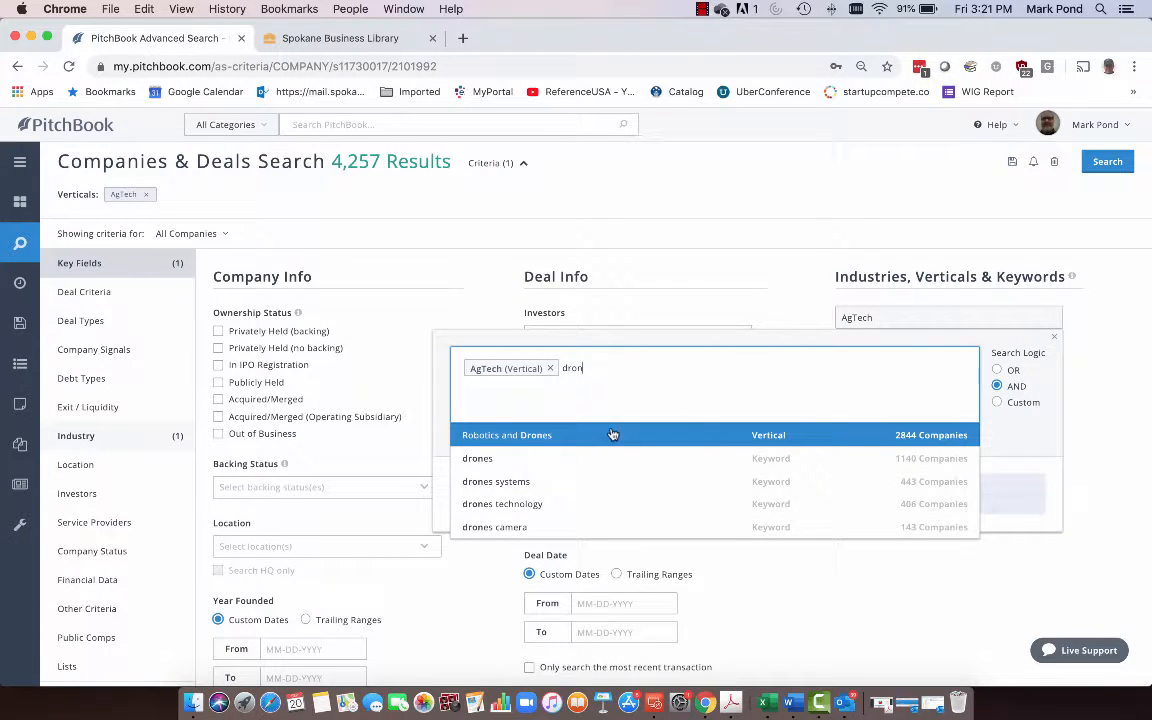
click(506, 435)
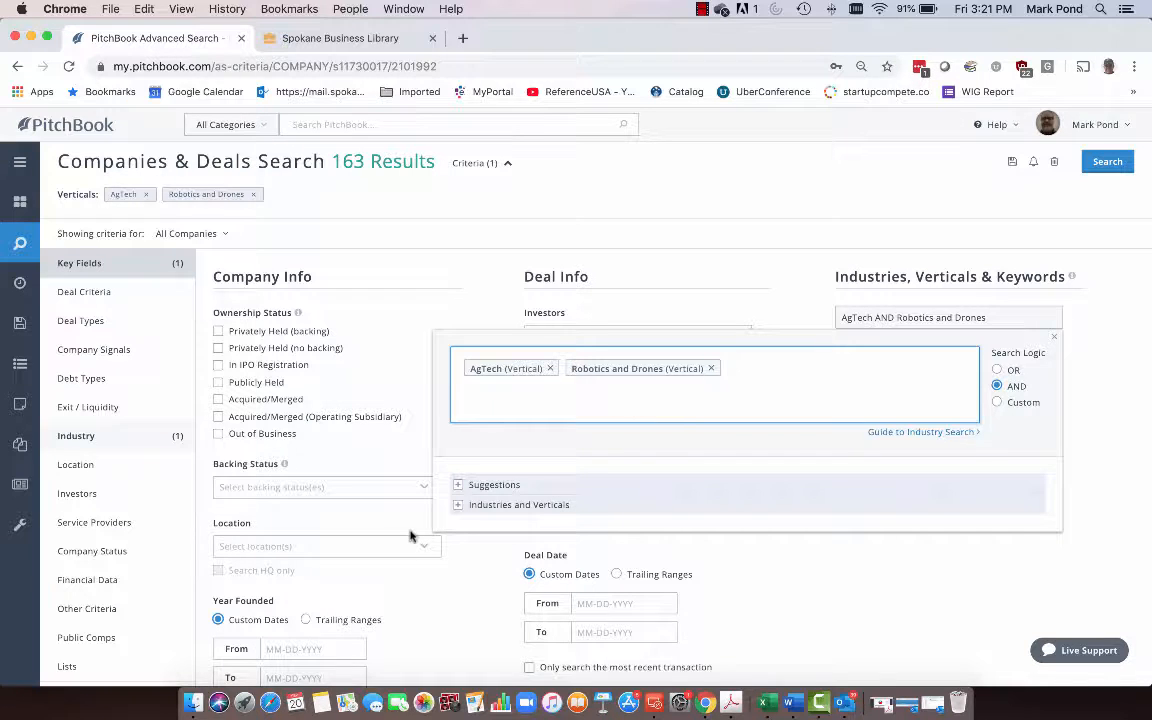
mouse_move(403, 535)
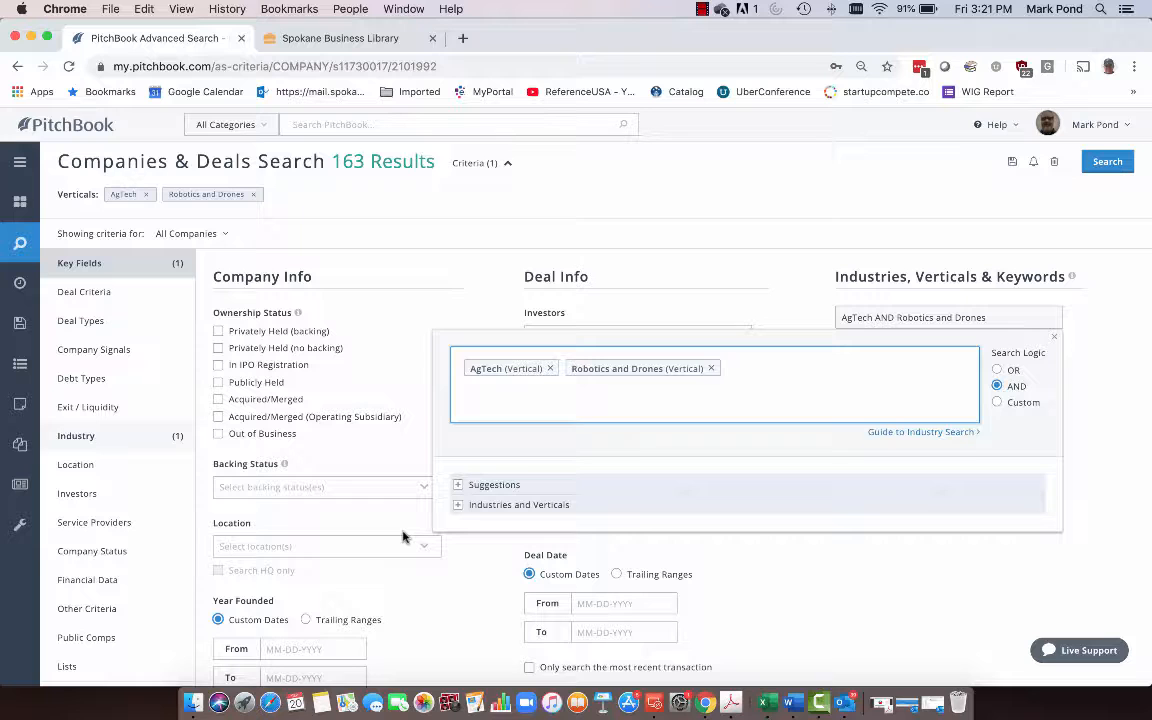
click(1106, 161)
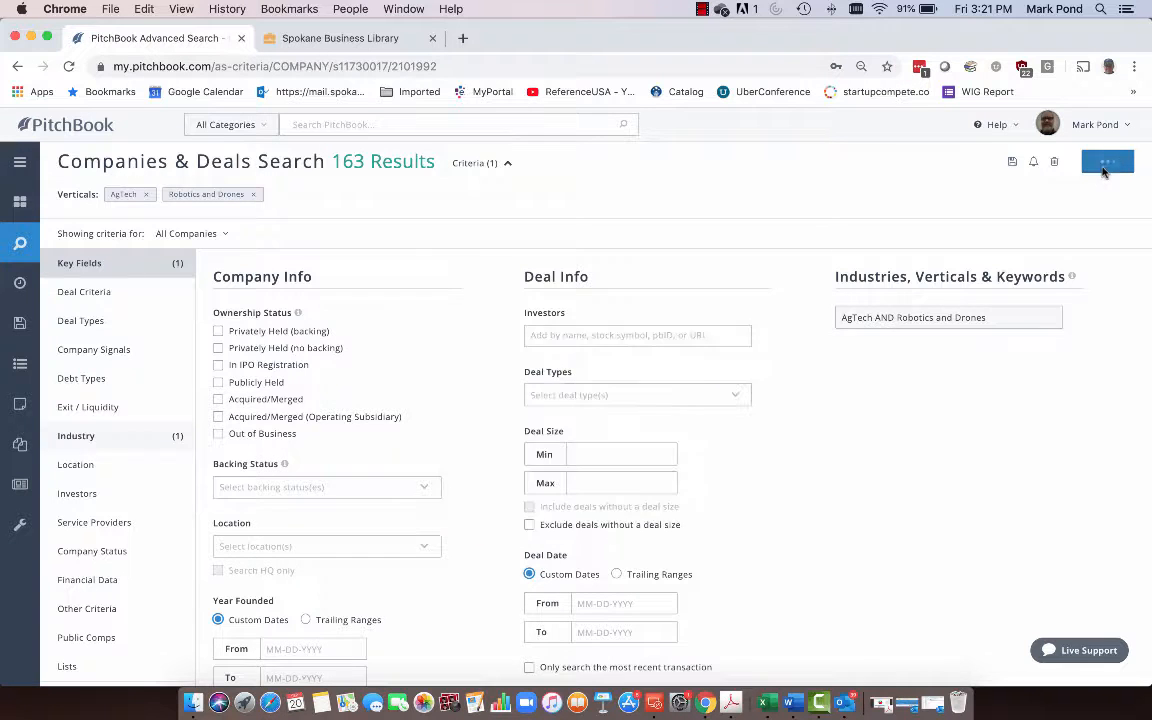
Load the results overview and scroll through Quick Stats and Investments Over Time
click(1107, 161)
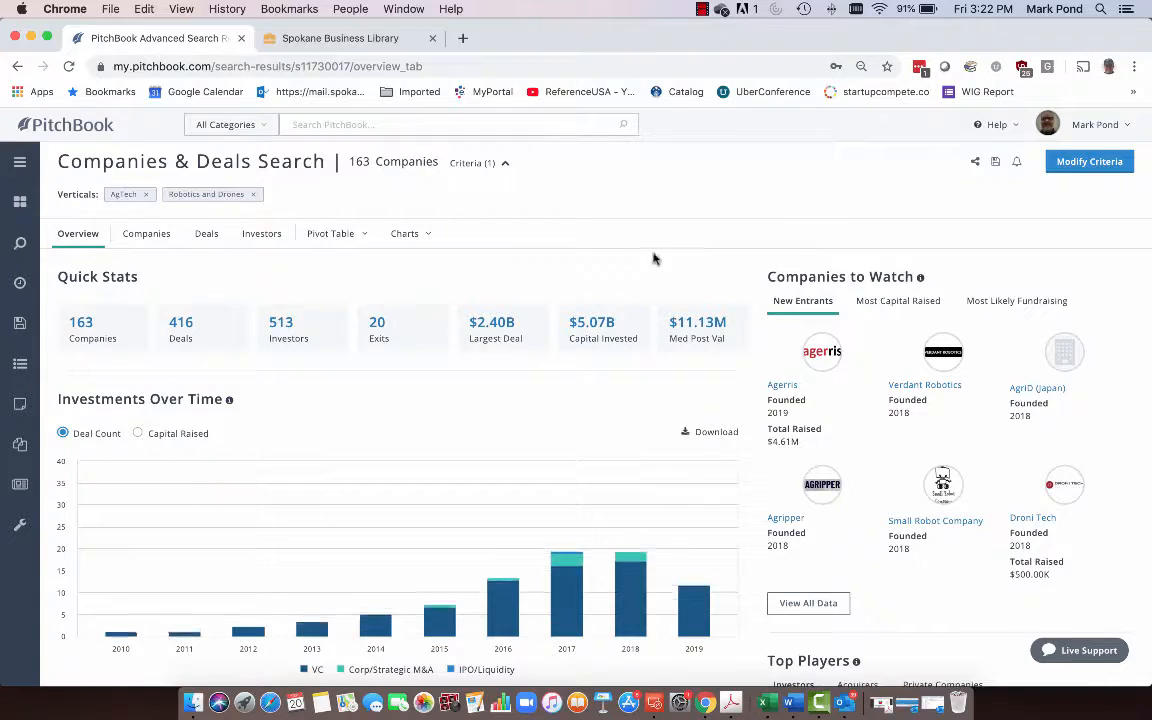
scroll(down, 3)
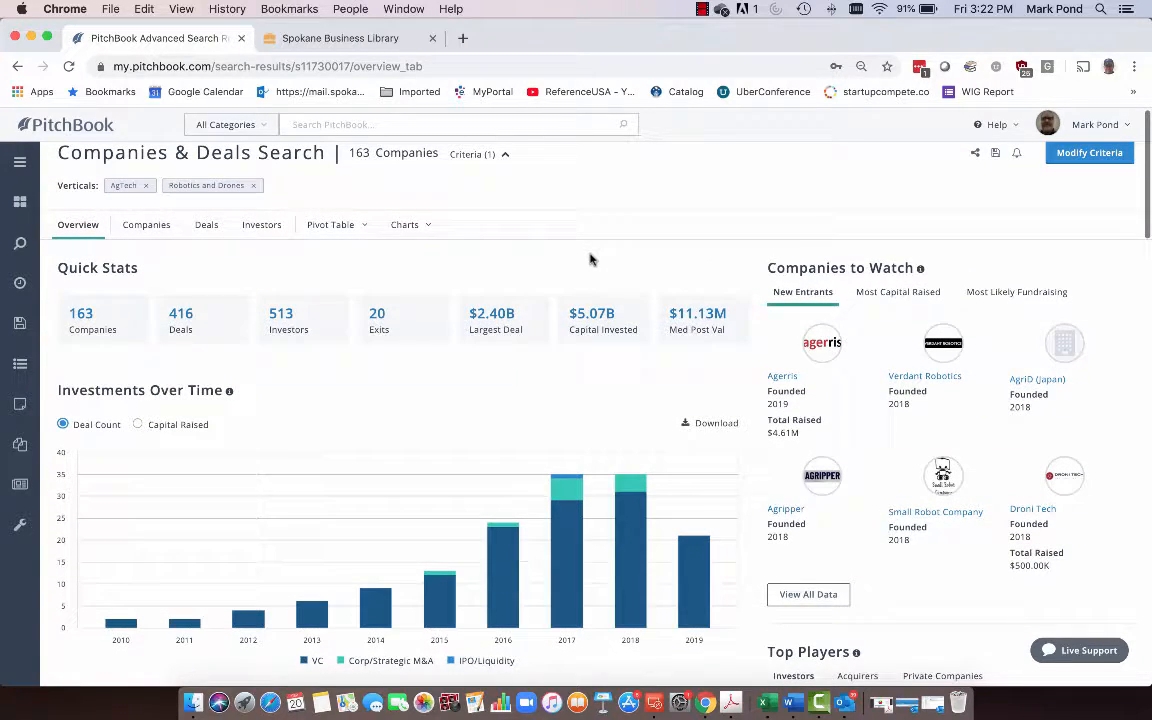
scroll(down, 3)
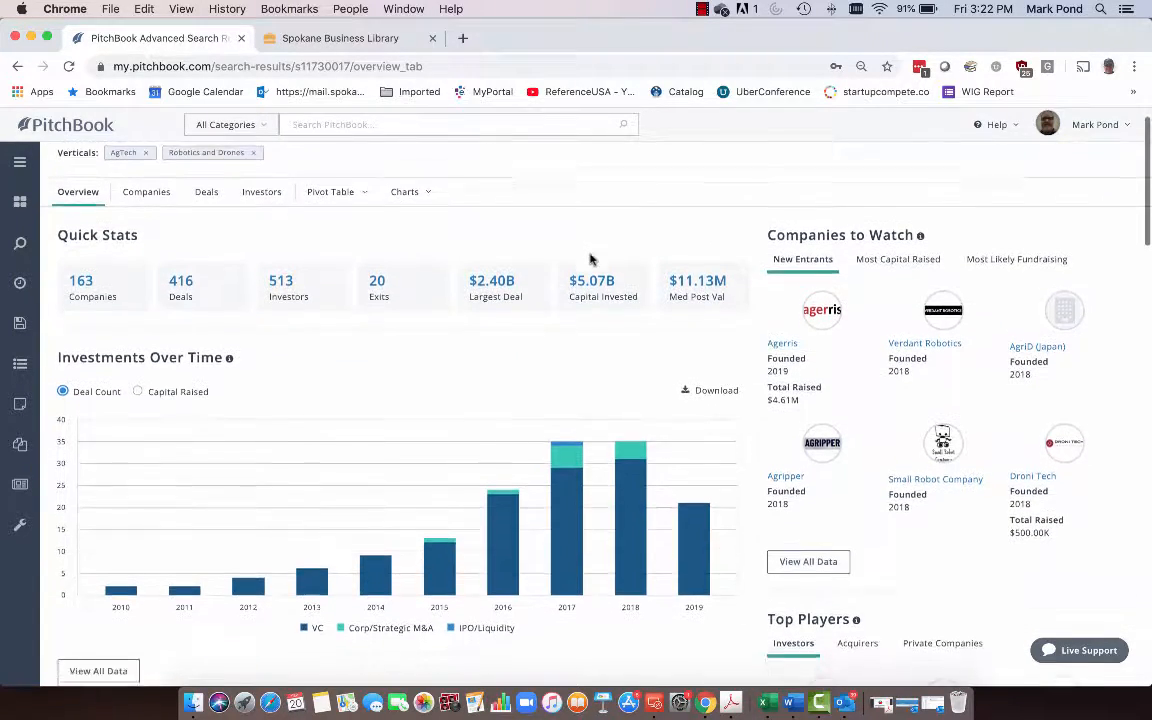
scroll(down, 3)
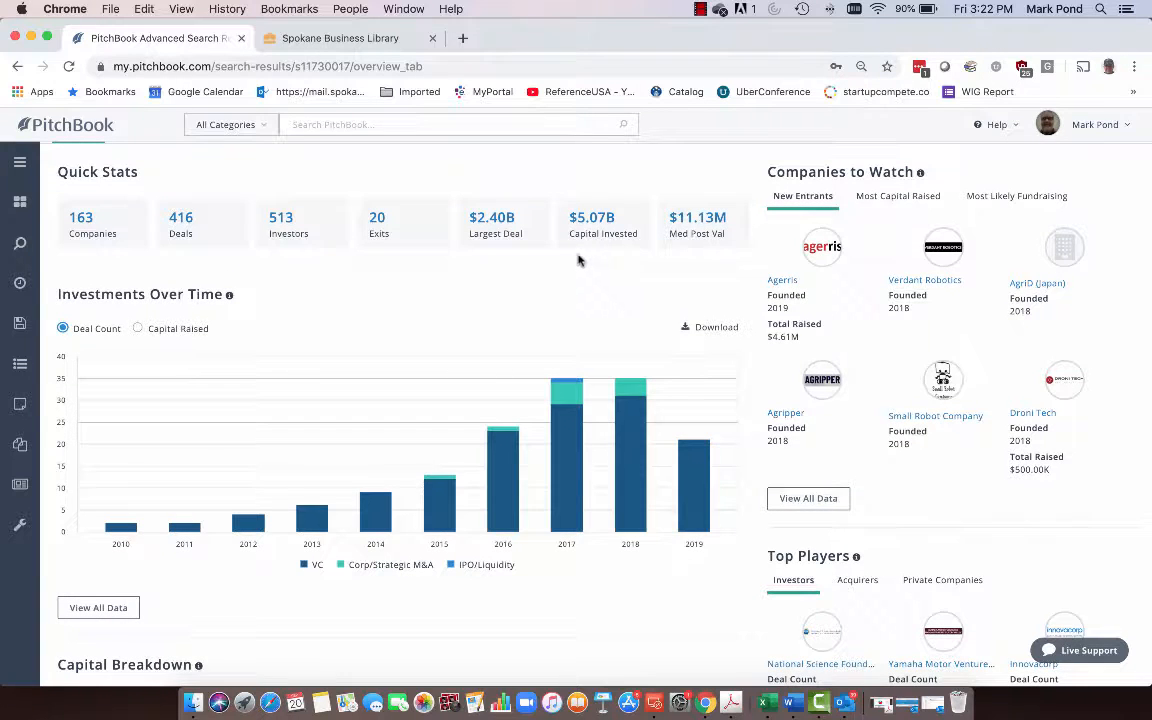
mouse_move(560, 335)
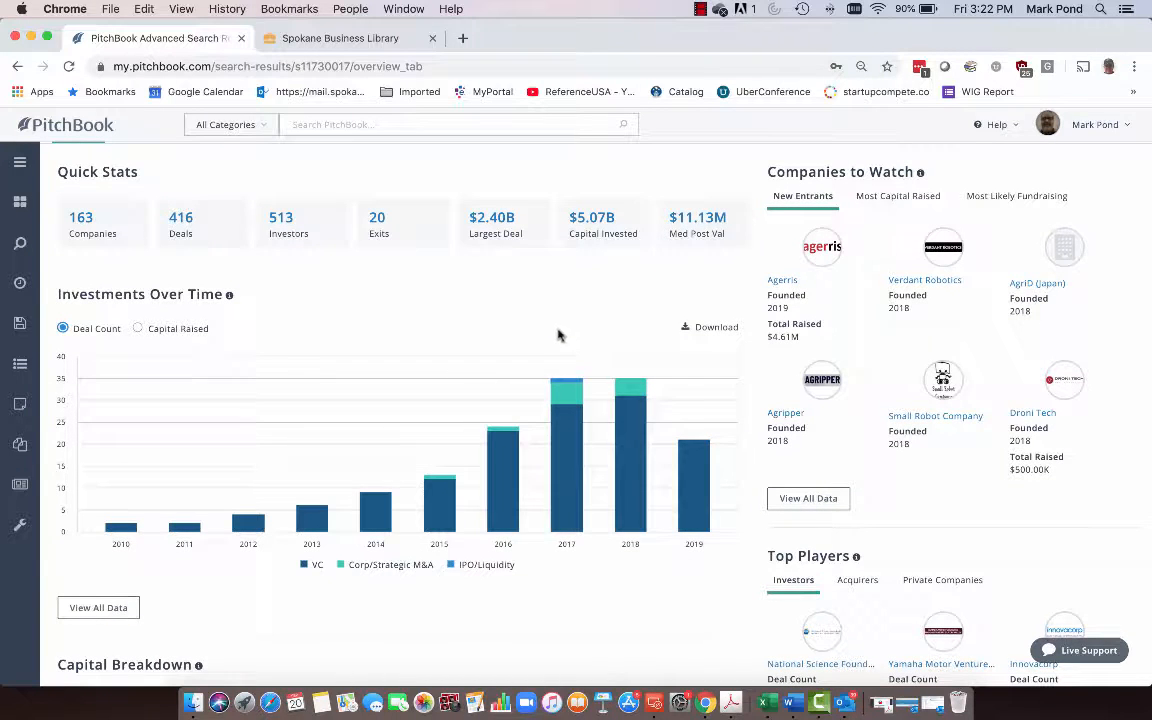
mouse_move(542, 379)
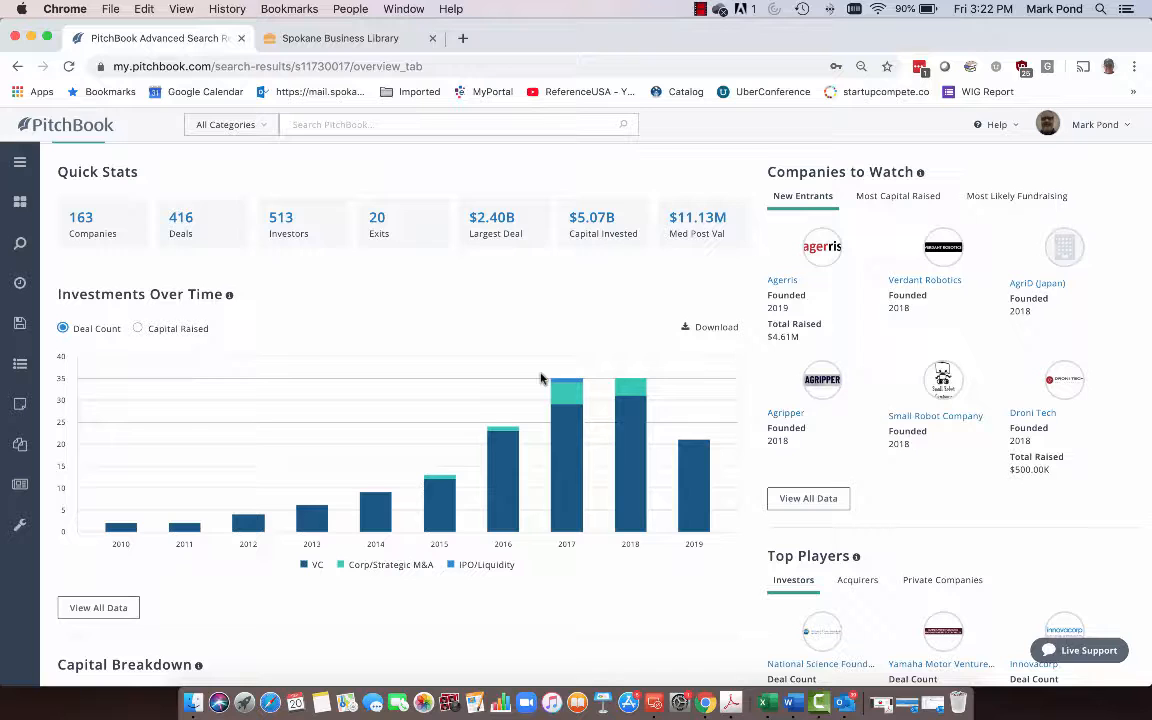
mouse_move(695, 544)
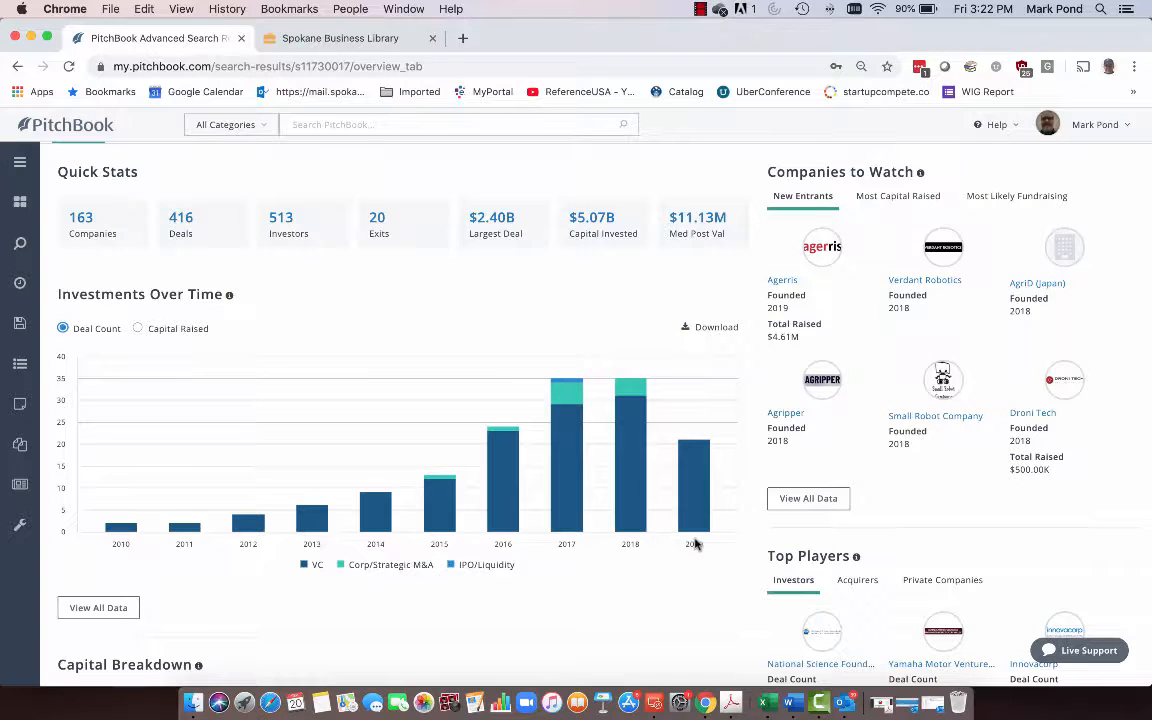
mouse_move(702, 527)
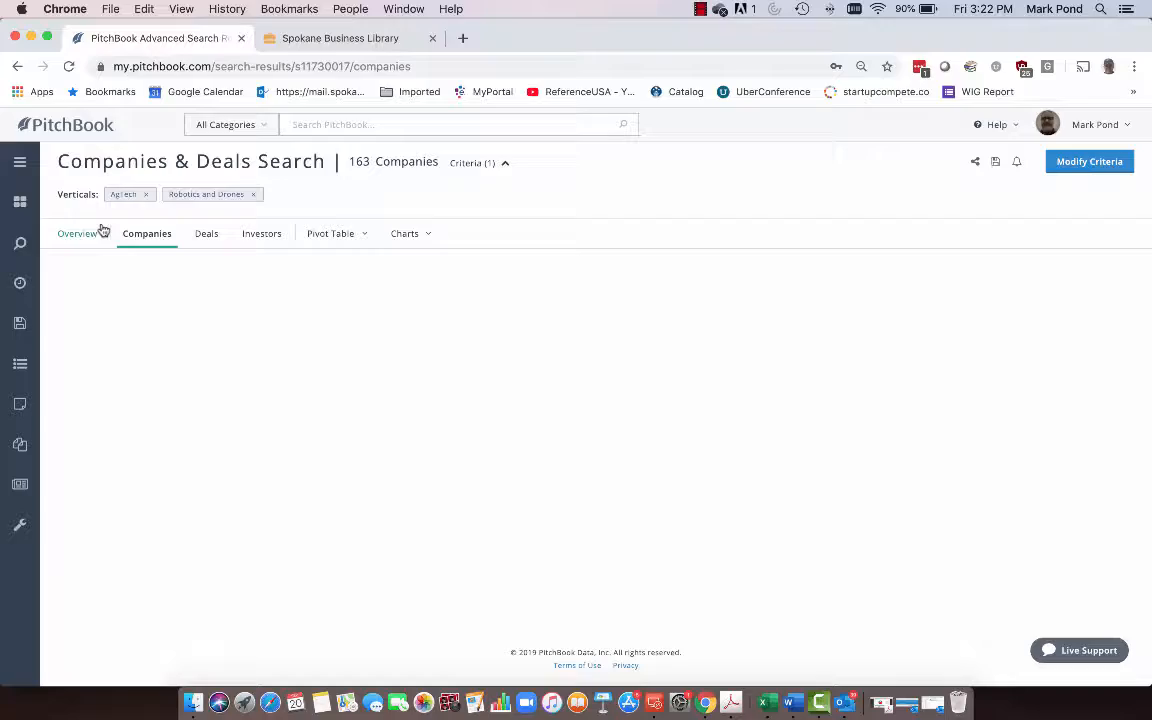
Show the Companies table and open the Advanced Farm Technologies profile
click(146, 233)
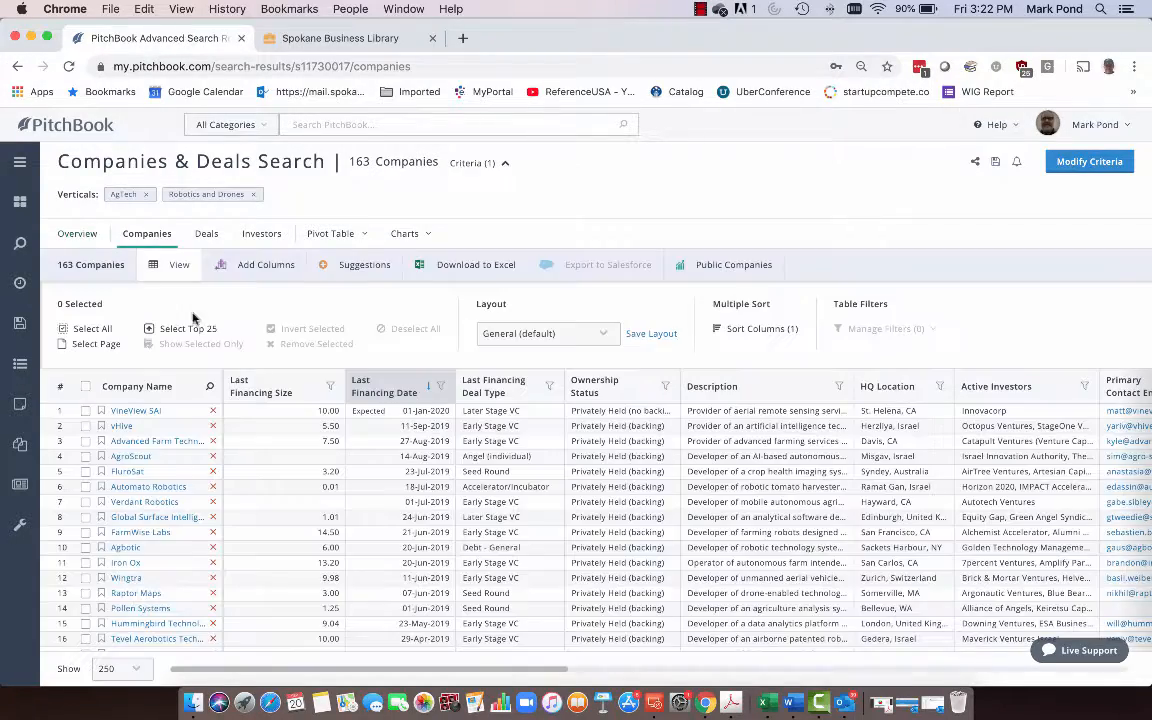
scroll(down, 3)
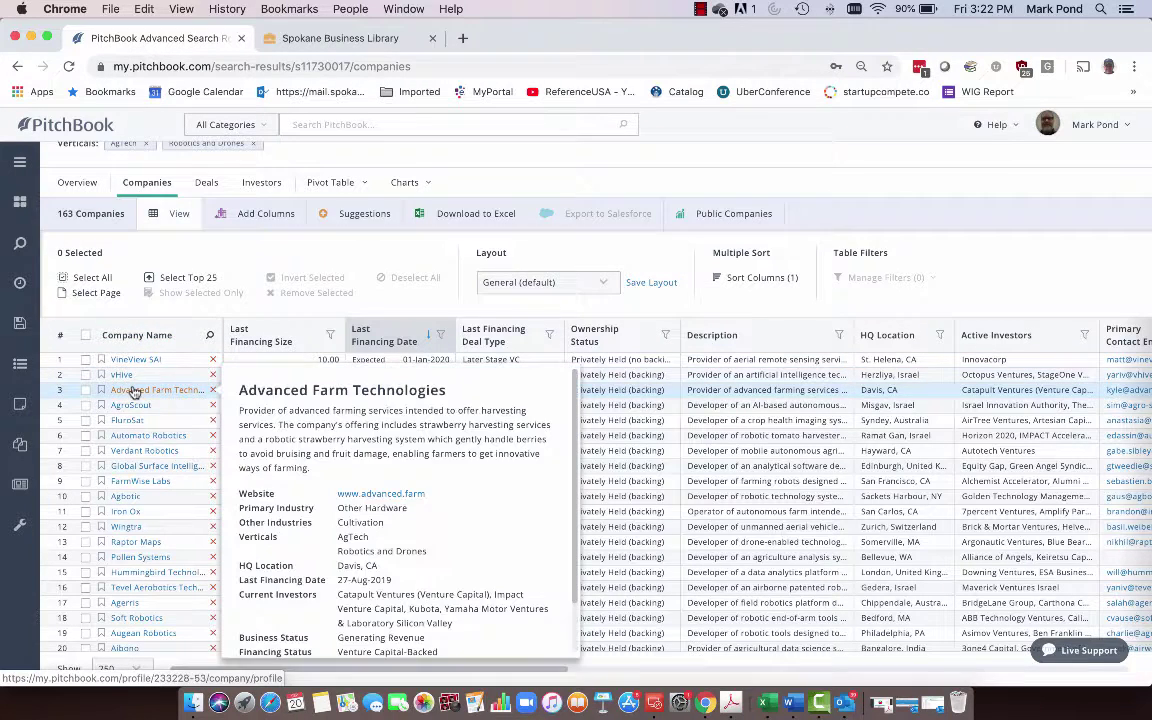
click(155, 388)
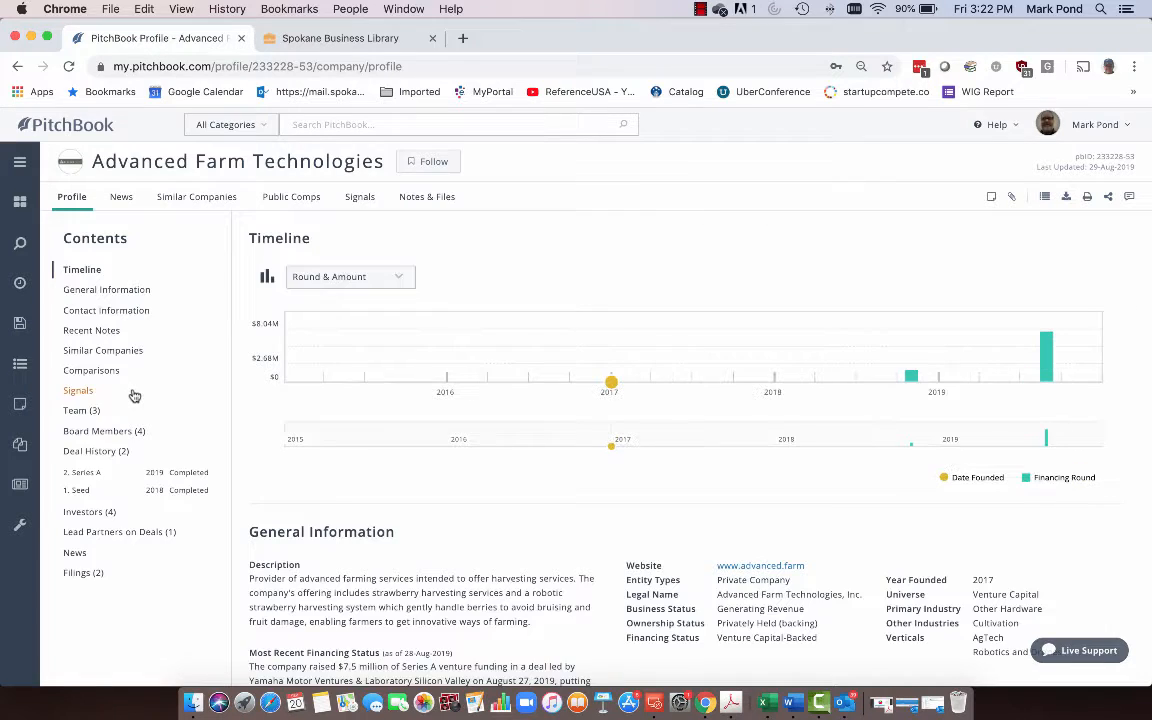
mouse_move(608, 424)
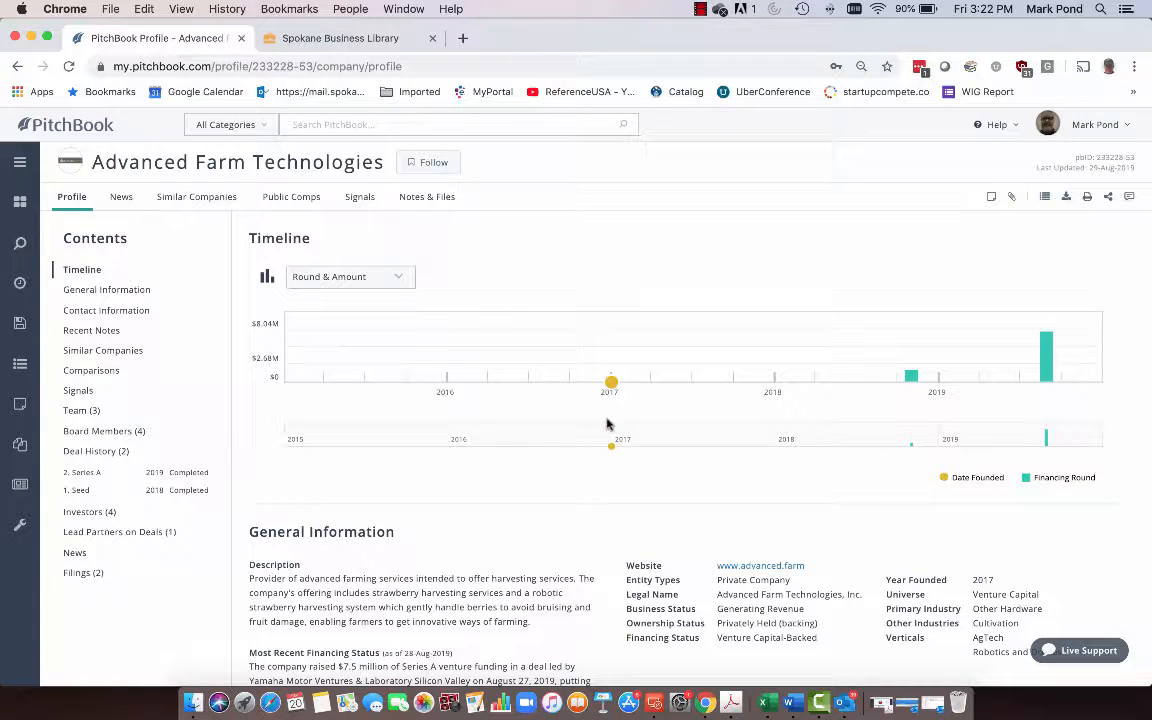
mouse_move(640, 397)
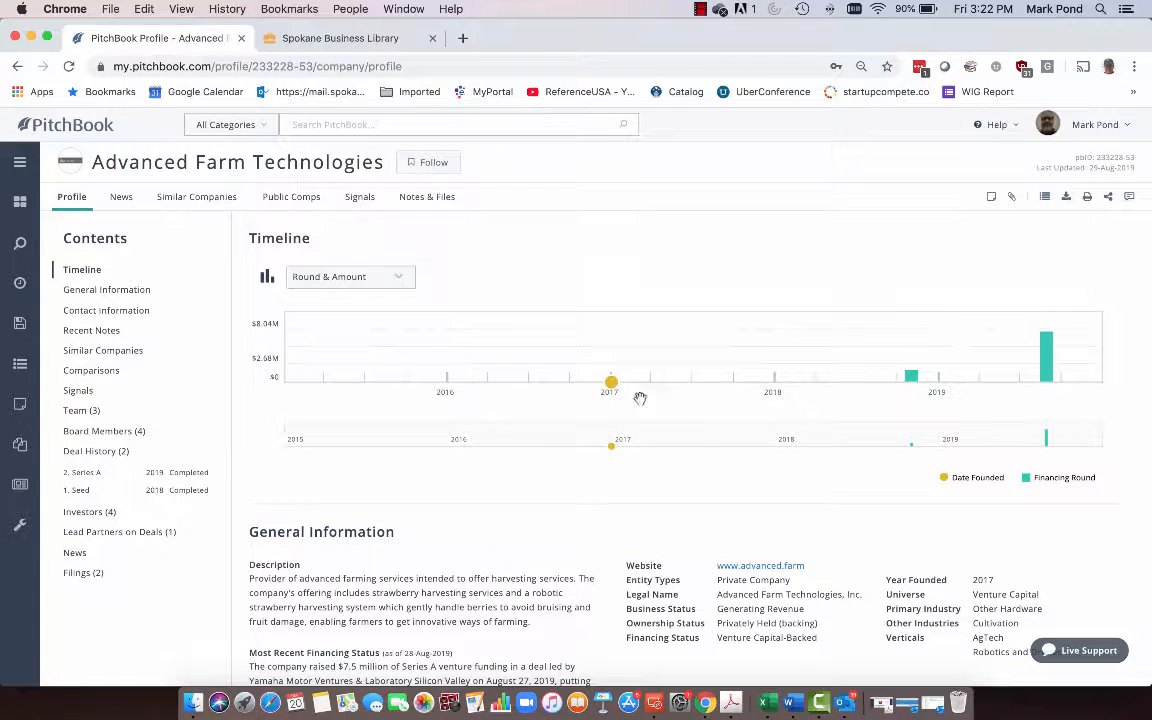
mouse_move(913, 375)
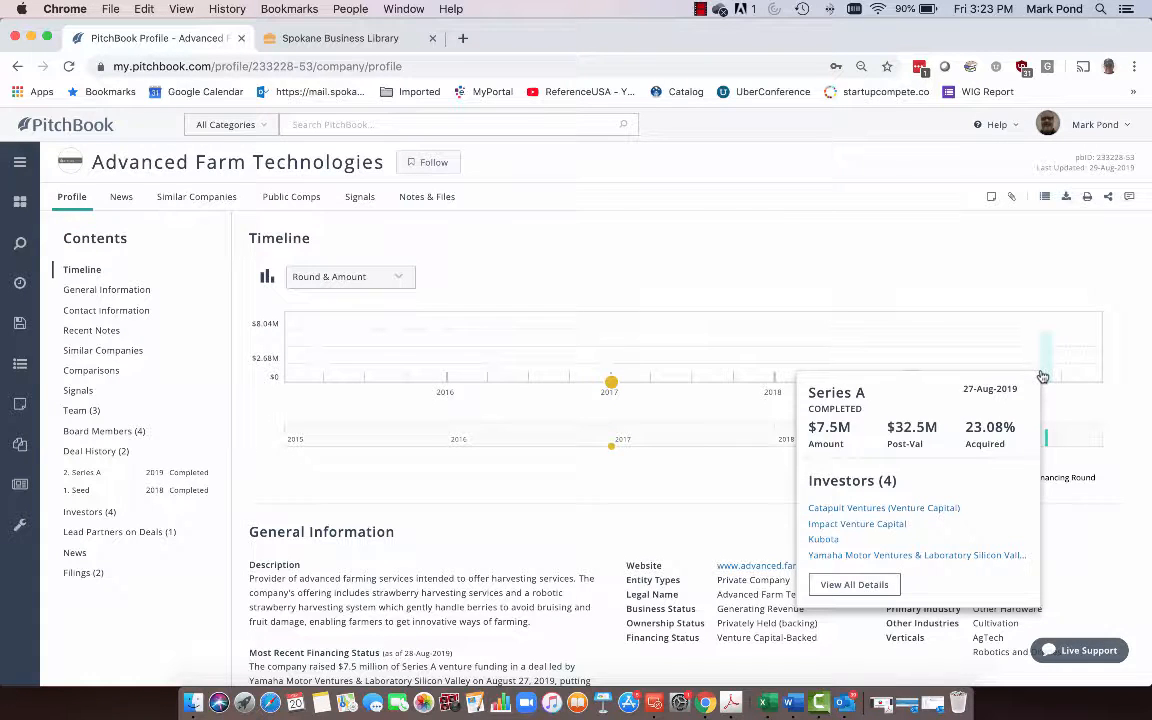
scroll(down, 3)
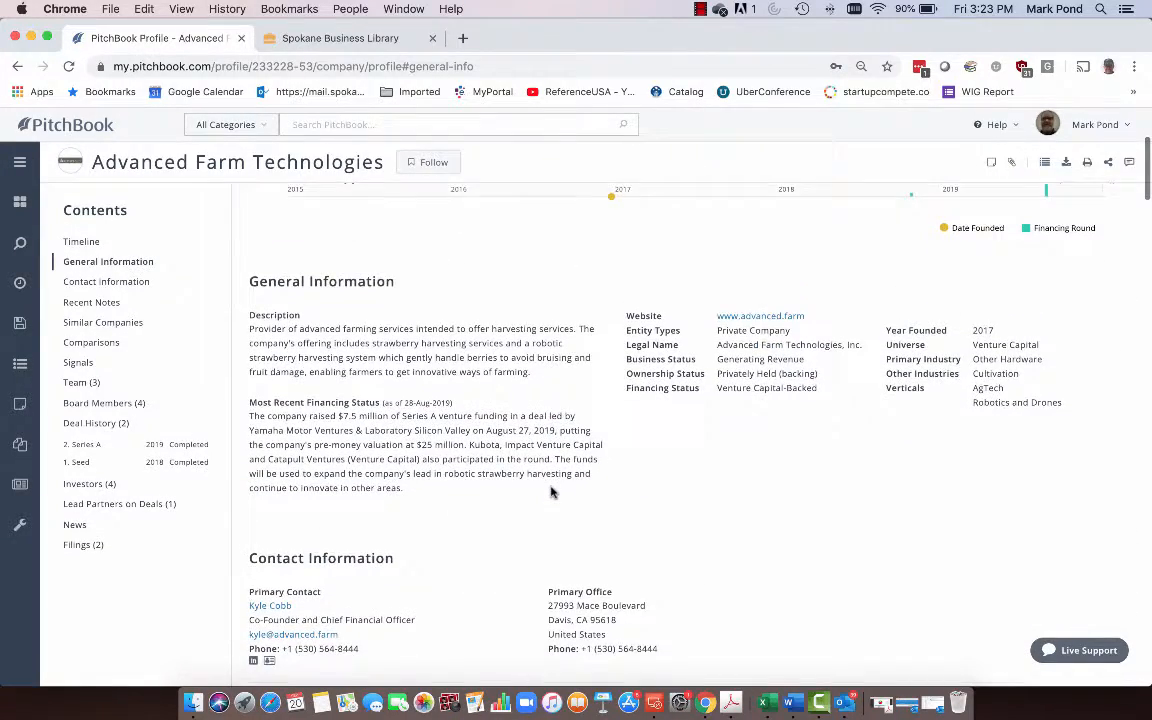
Browse the profile's Signals and Team sections down to its four investors
scroll(down, 3)
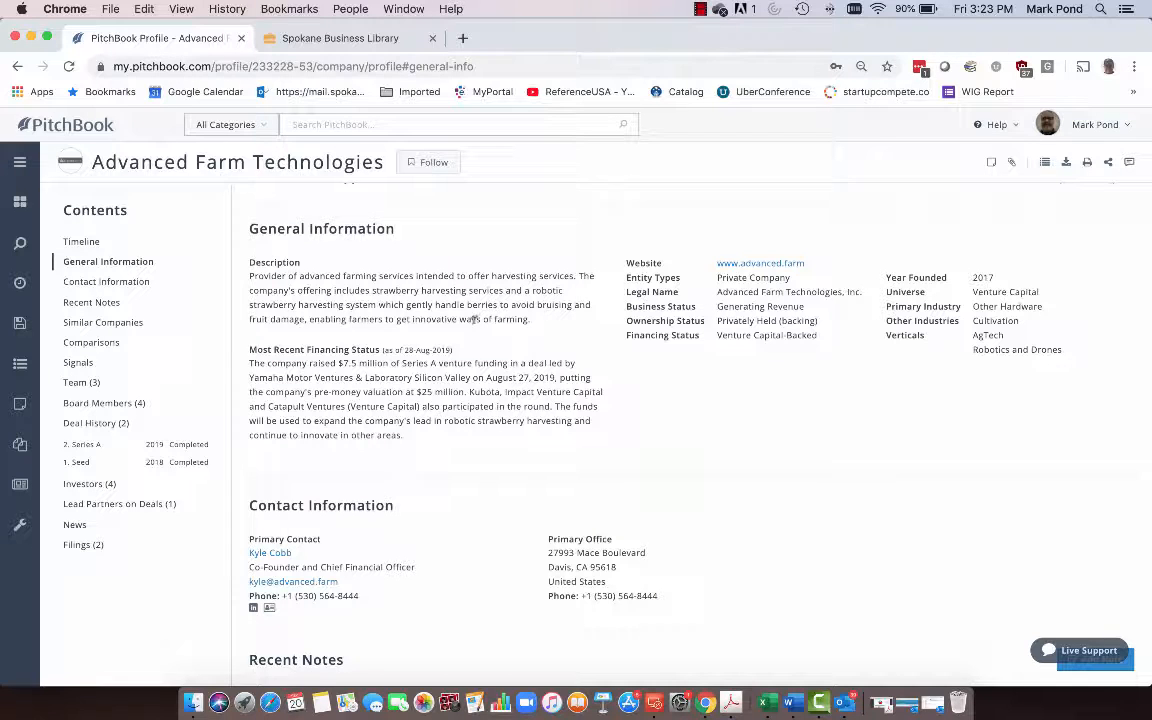
mouse_move(420, 300)
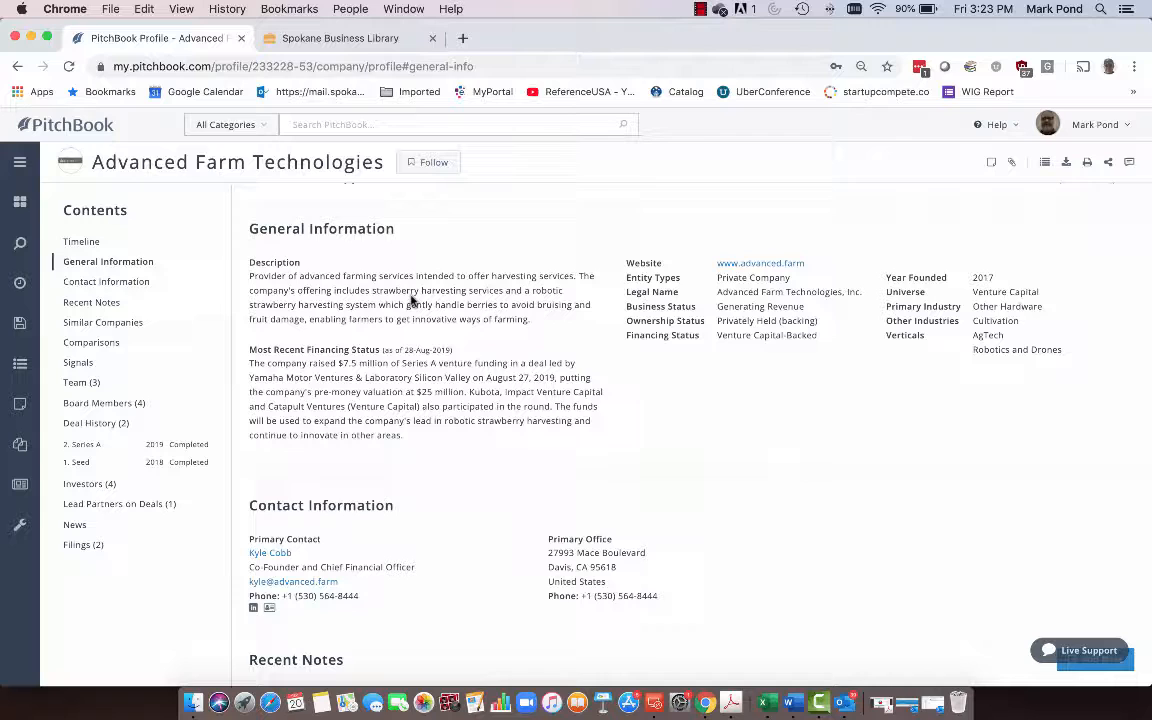
scroll(down, 3)
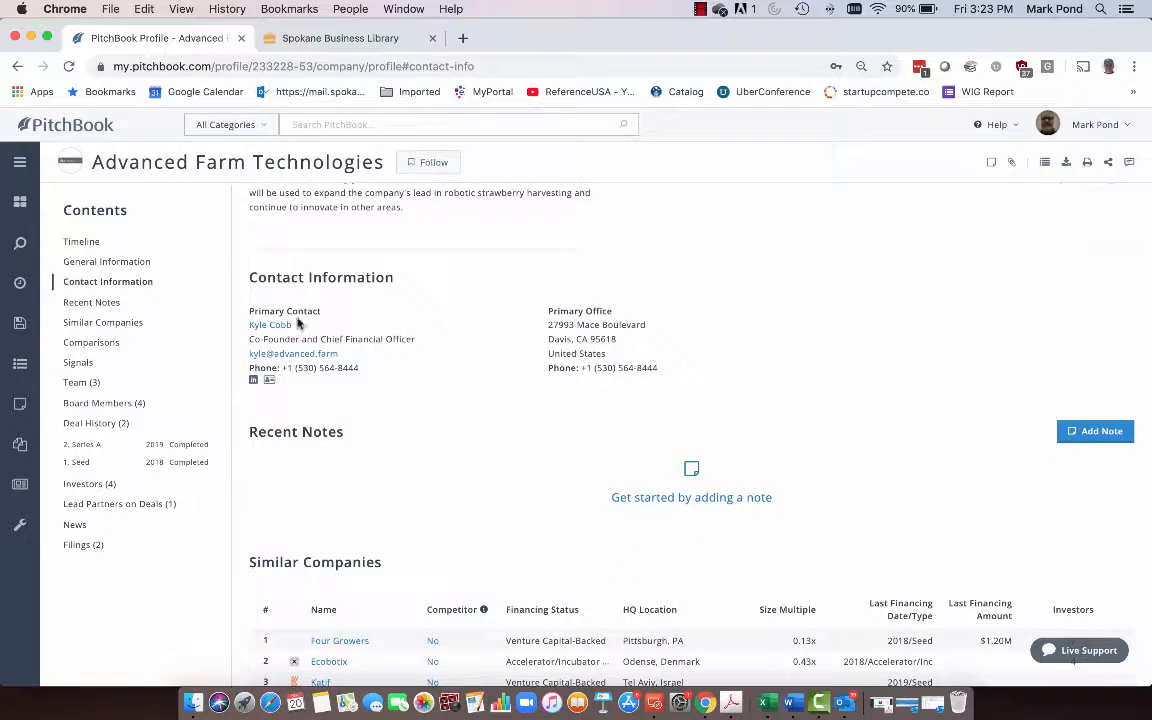
mouse_move(308, 355)
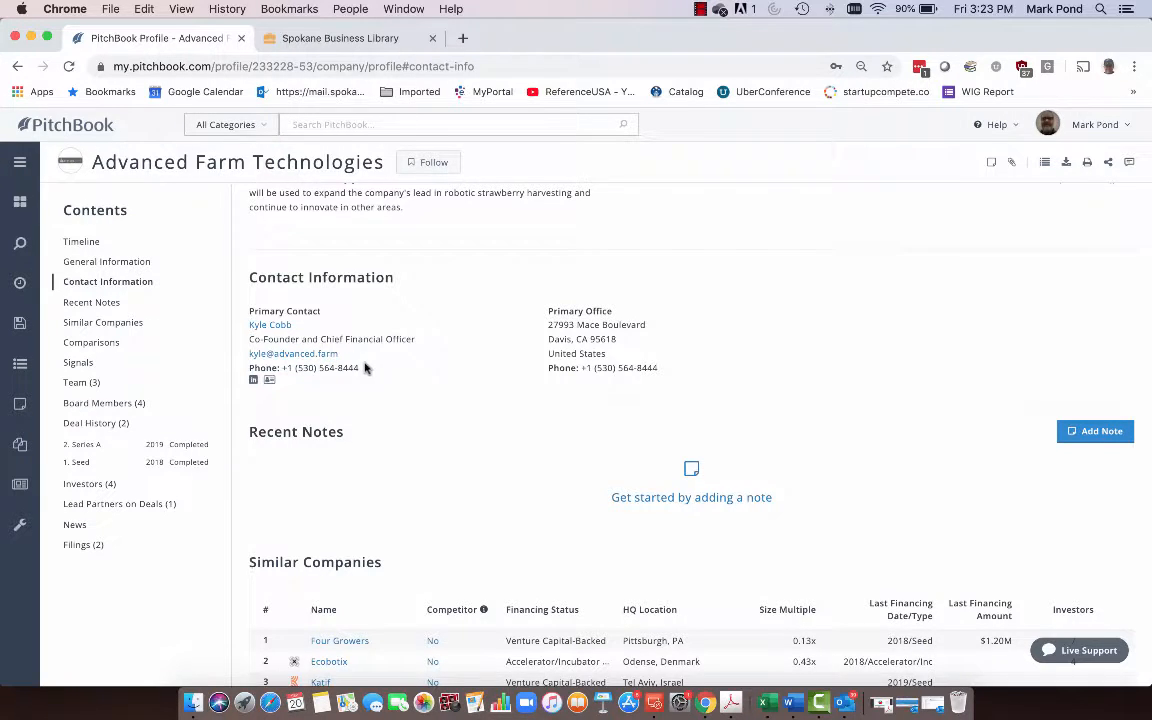
click(91, 342)
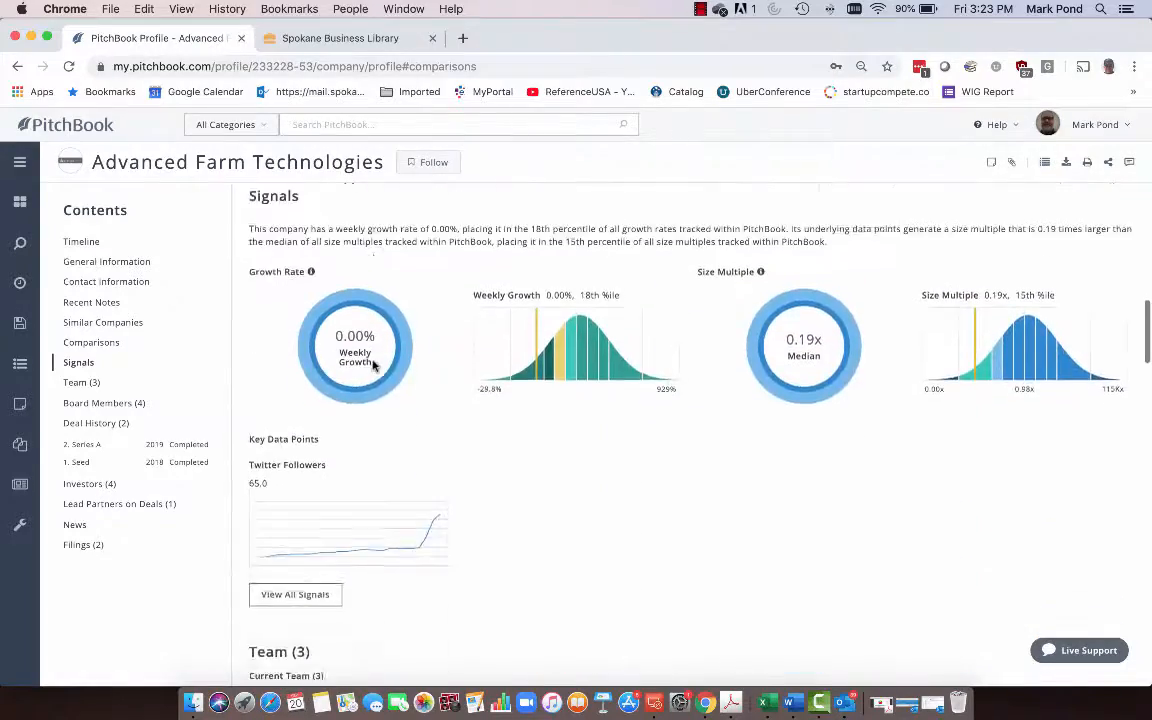
click(72, 382)
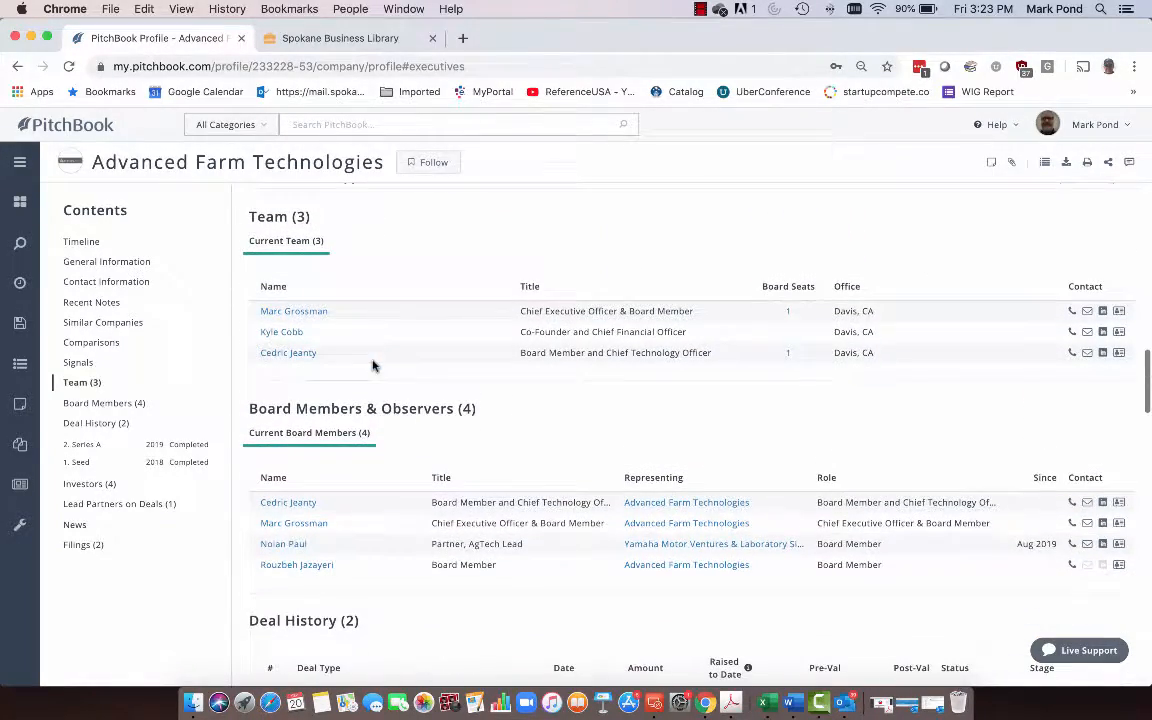
scroll(down, 3)
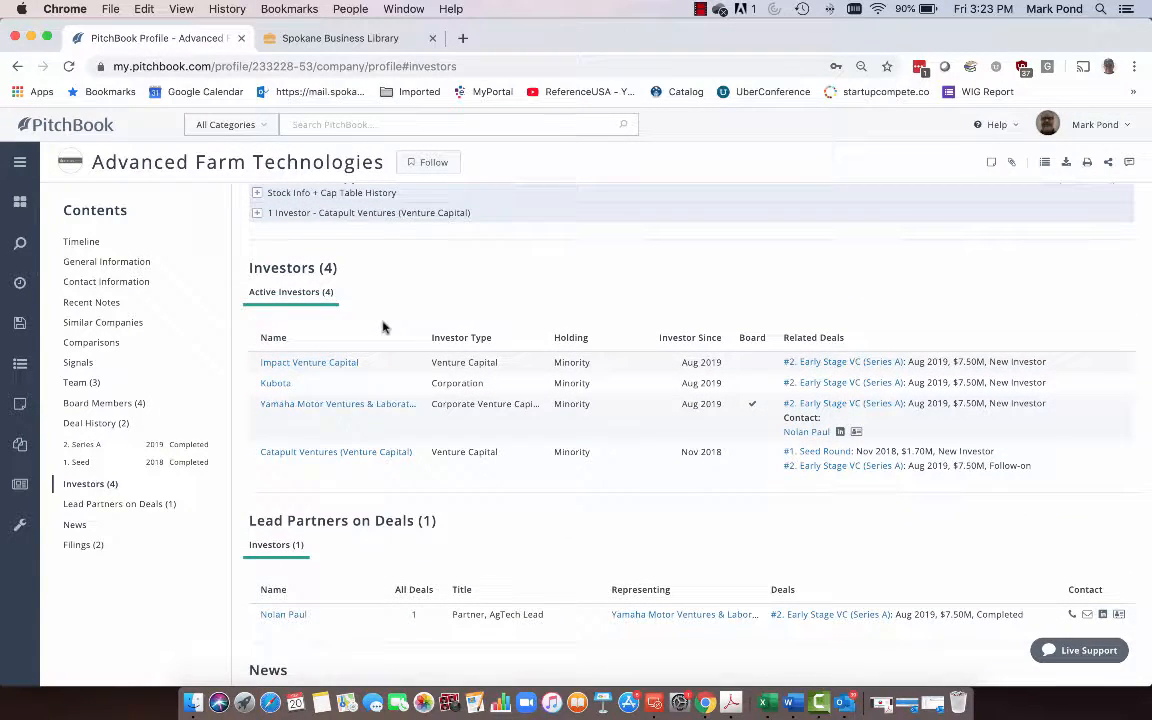
mouse_move(358, 410)
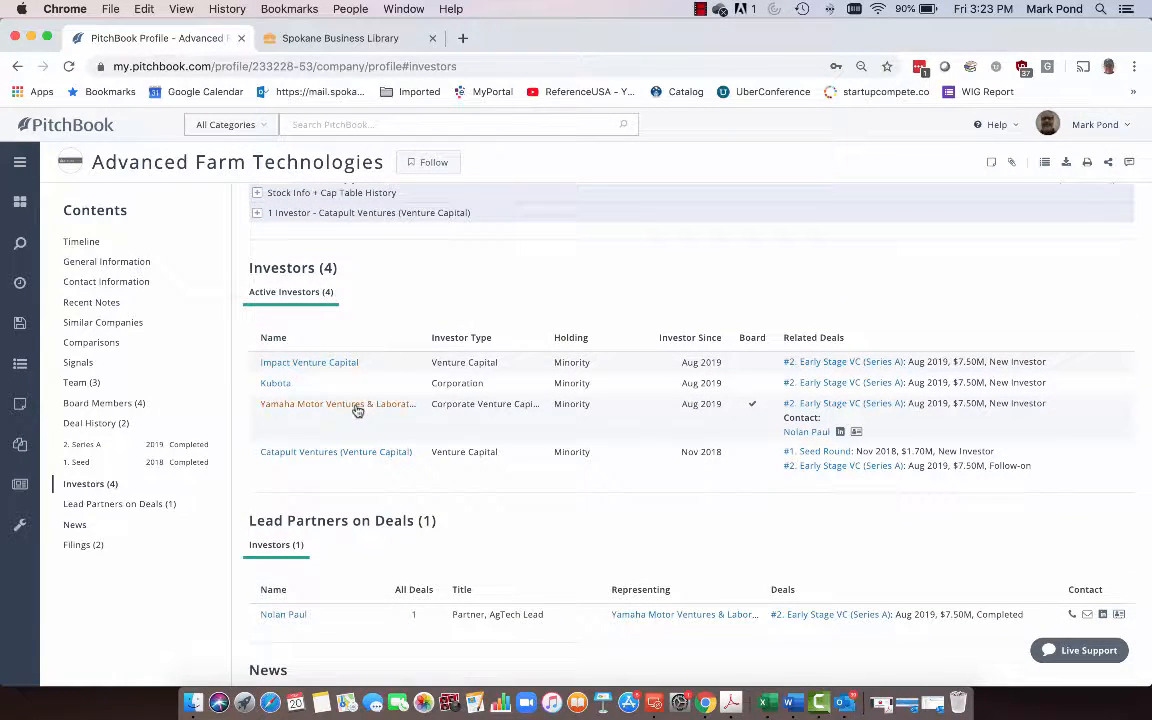
mouse_move(358, 411)
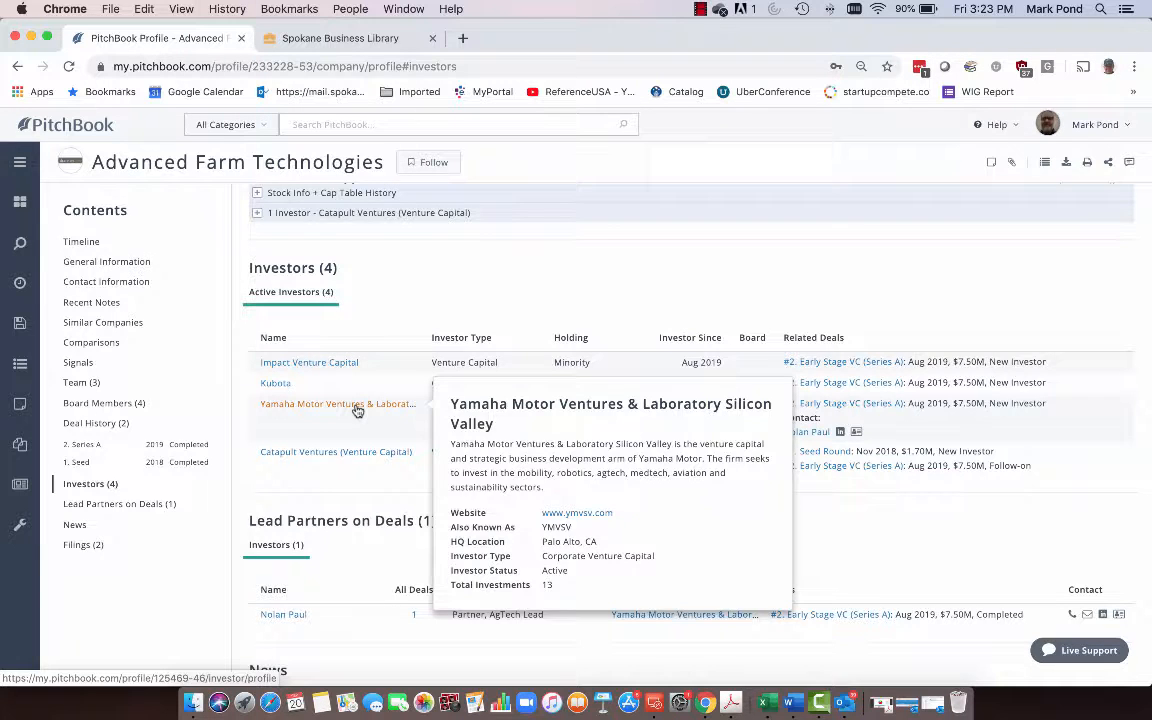
Open Yamaha Motor Ventures' investor profile and view its contact information
click(337, 404)
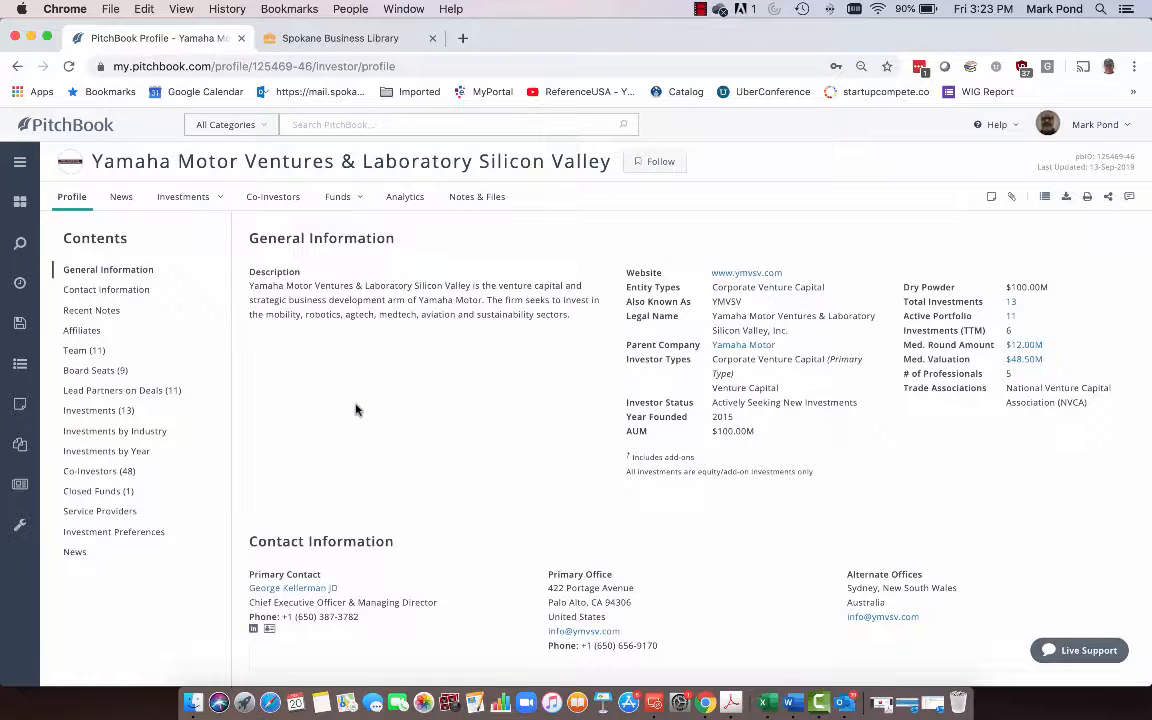
mouse_move(383, 414)
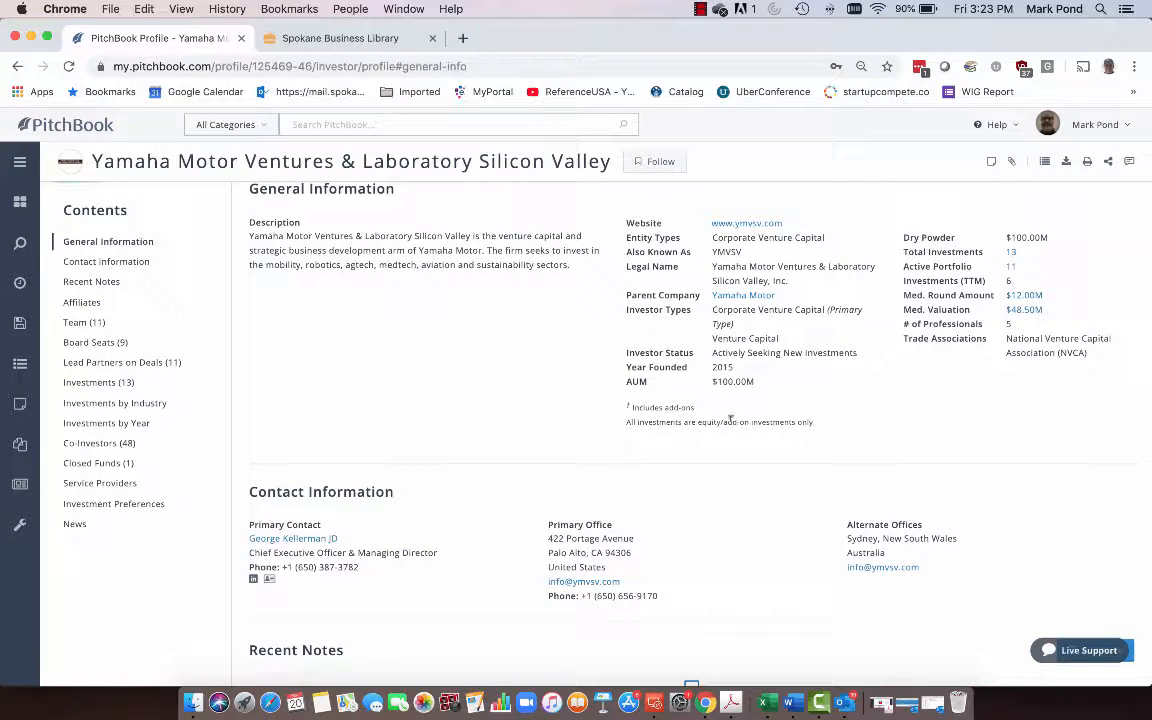
click(106, 261)
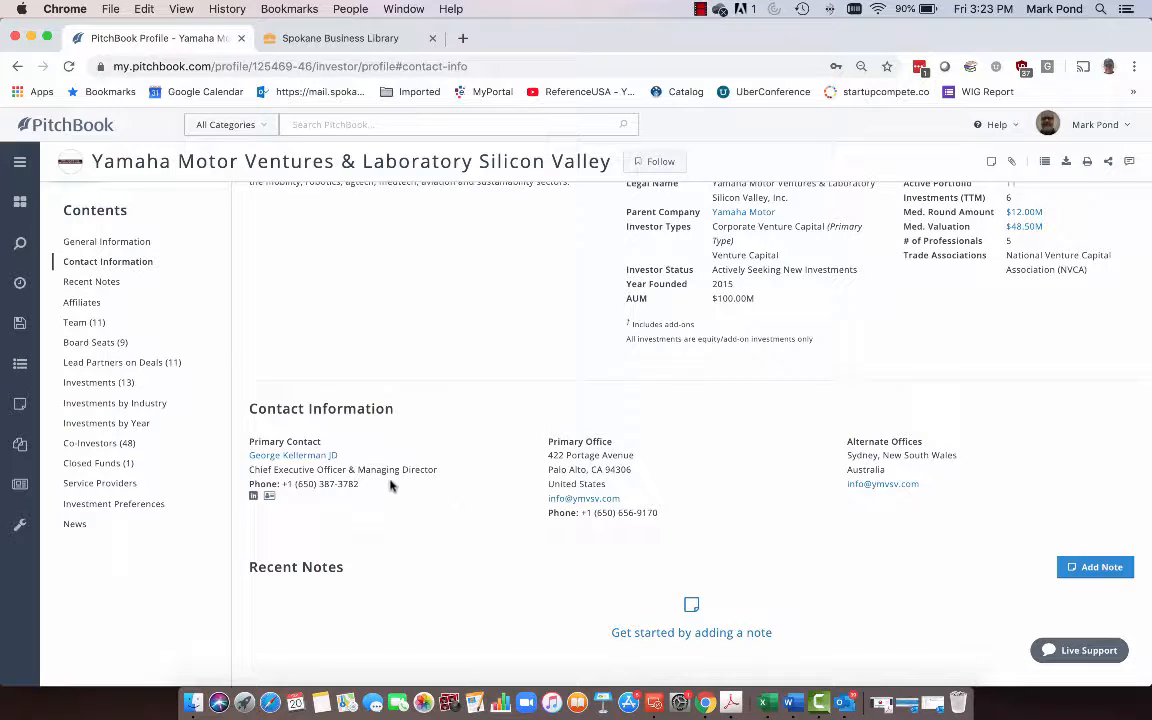
scroll(down, 3)
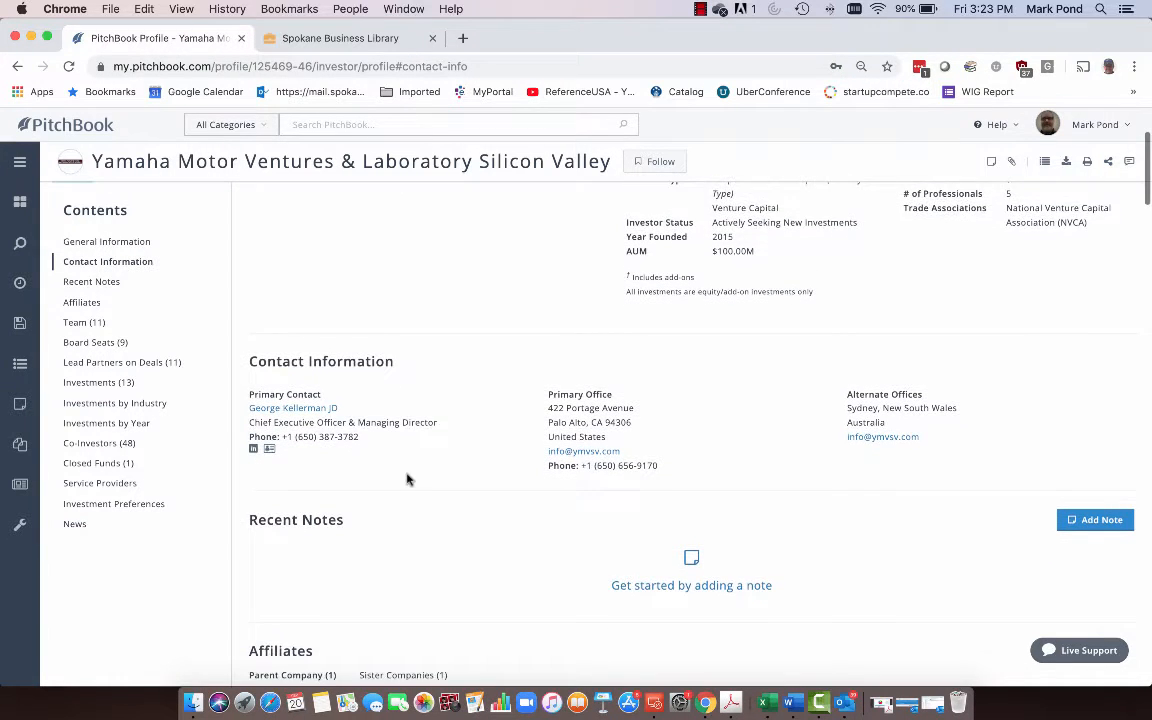
scroll(down, 3)
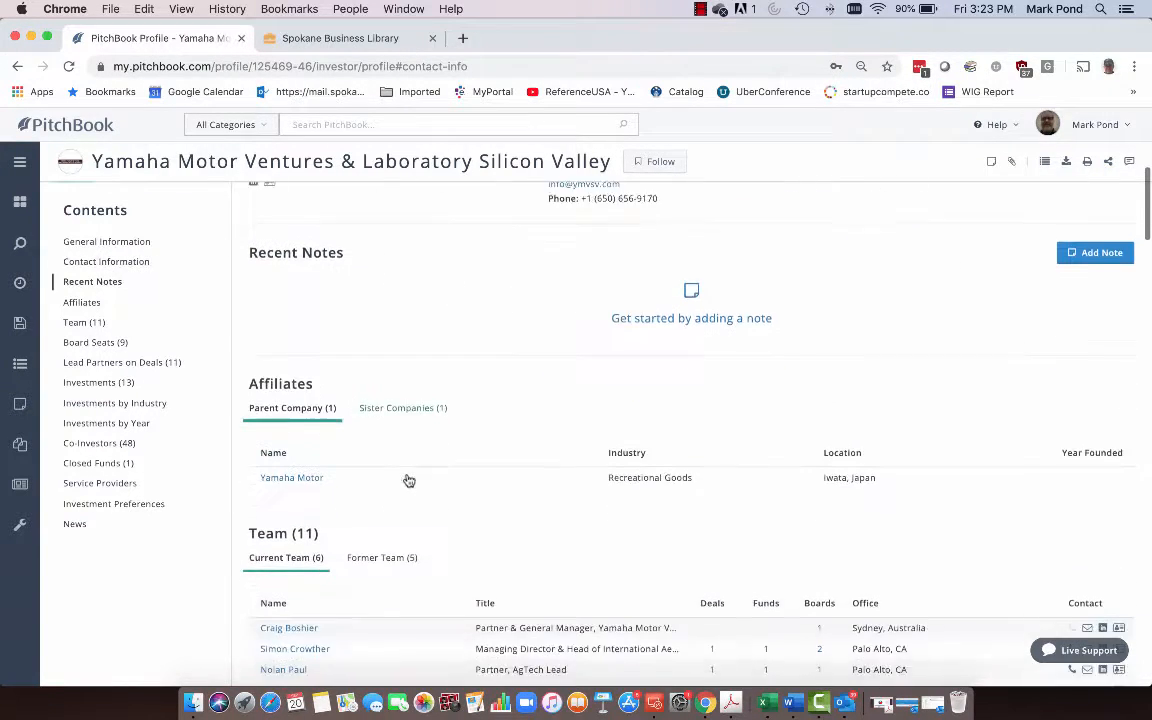
Browse the investor's affiliates and 13 investments, then open Abundant Robotics' profile
click(81, 302)
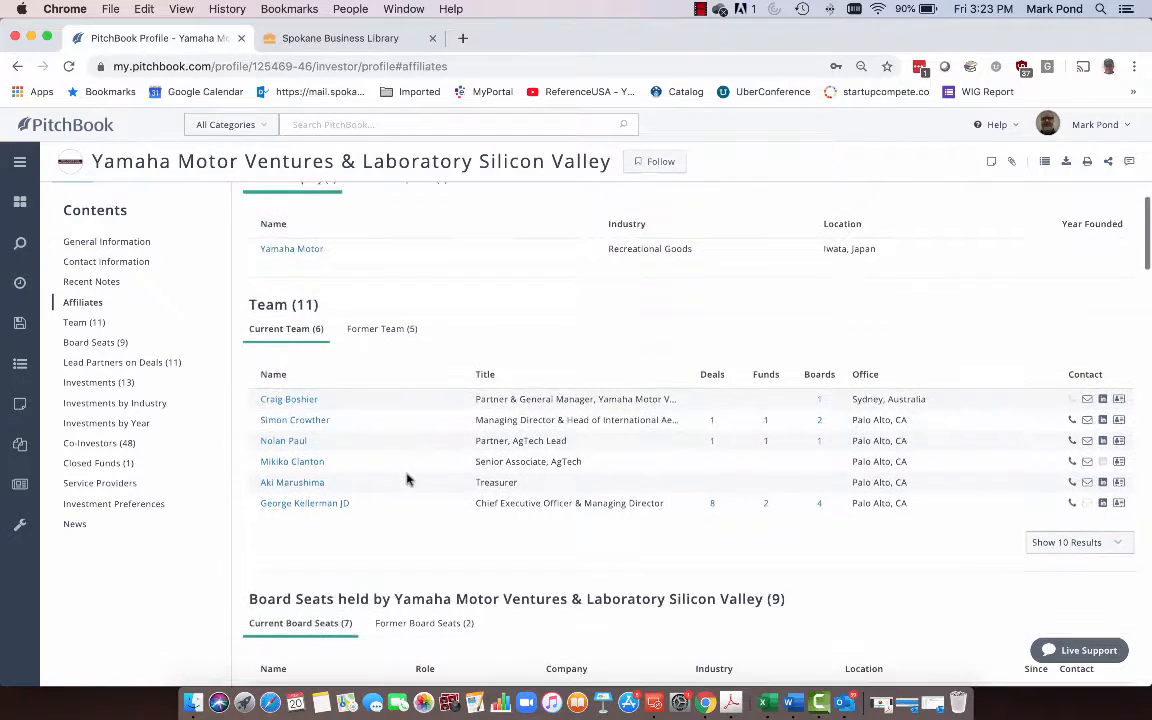
scroll(down, 3)
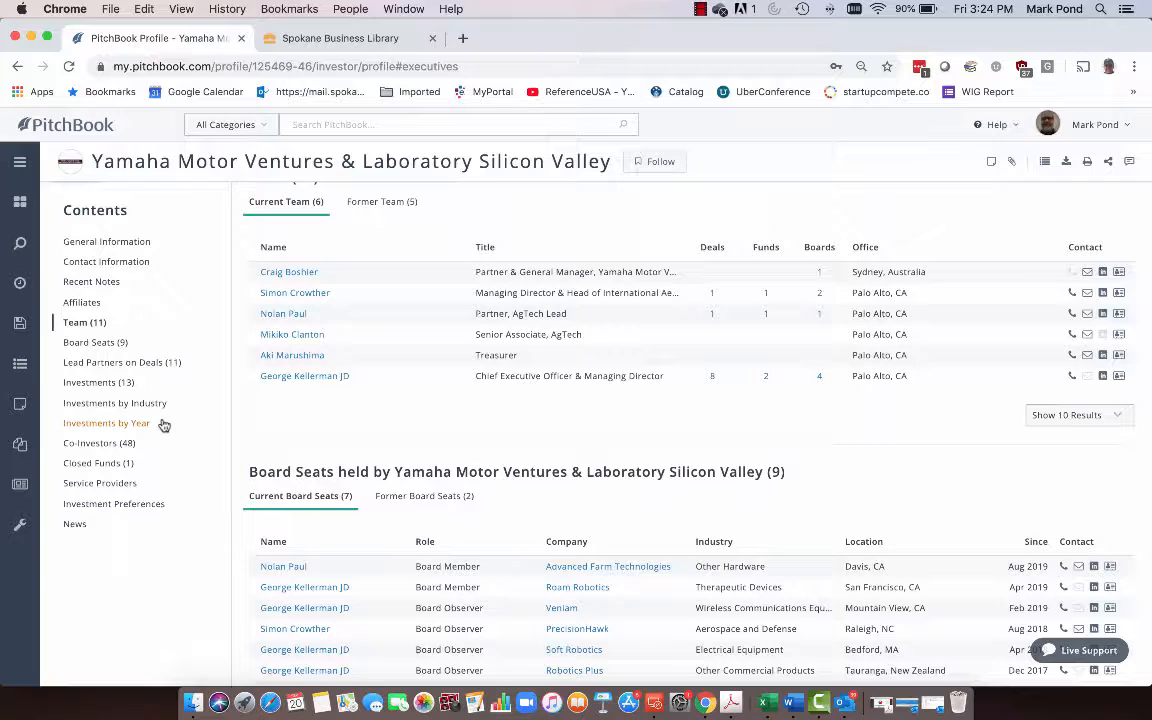
click(89, 382)
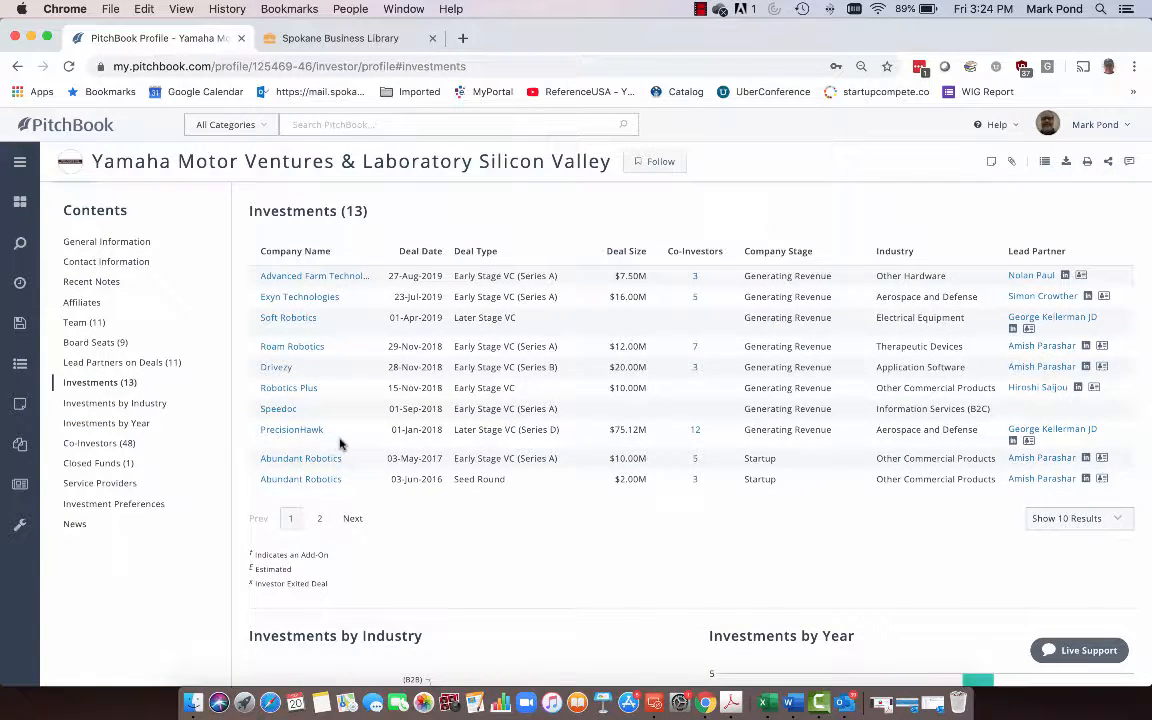
mouse_move(344, 292)
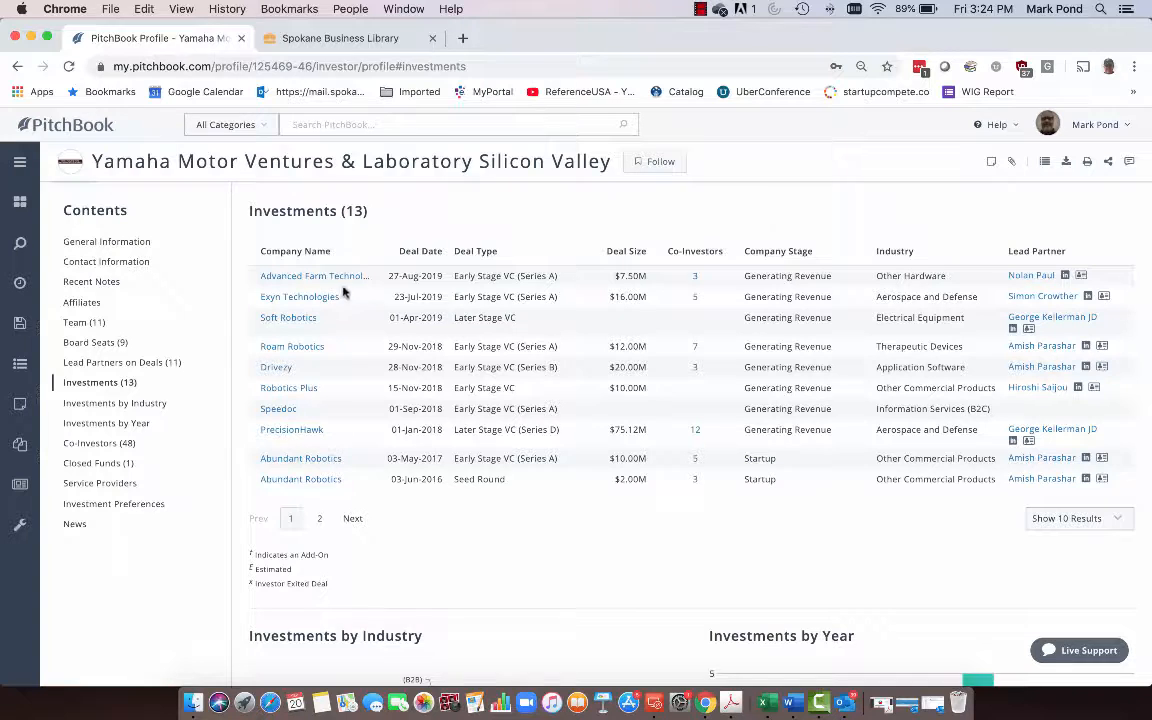
mouse_move(310, 470)
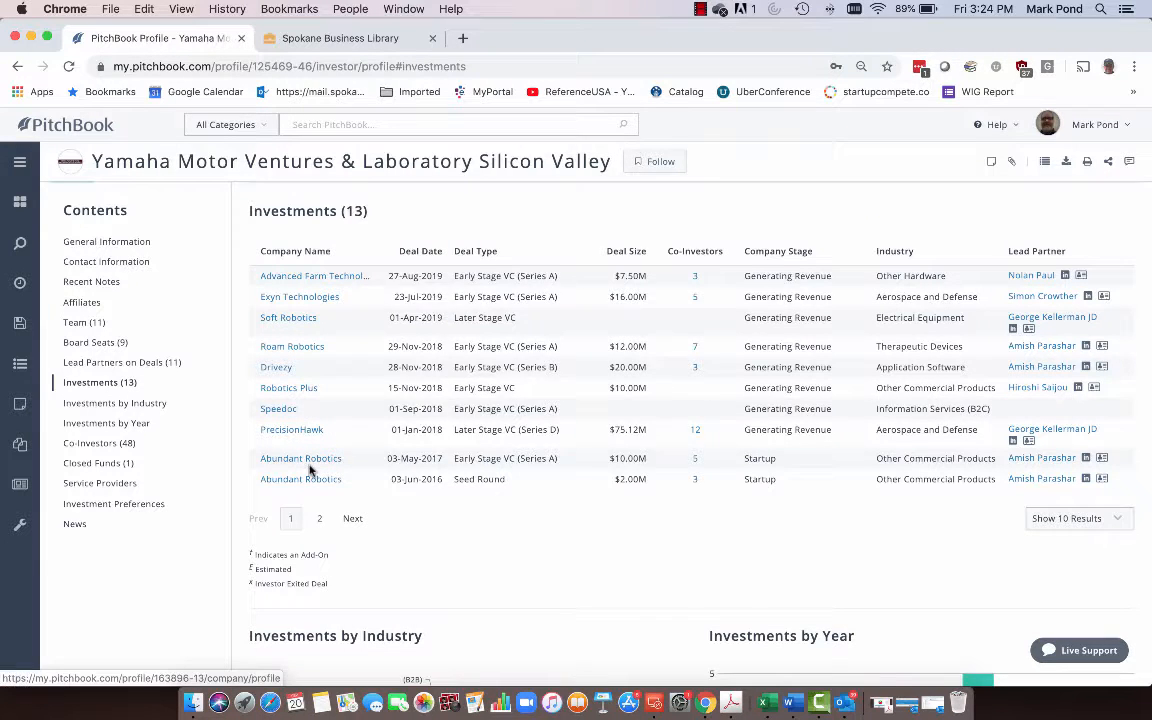
click(300, 458)
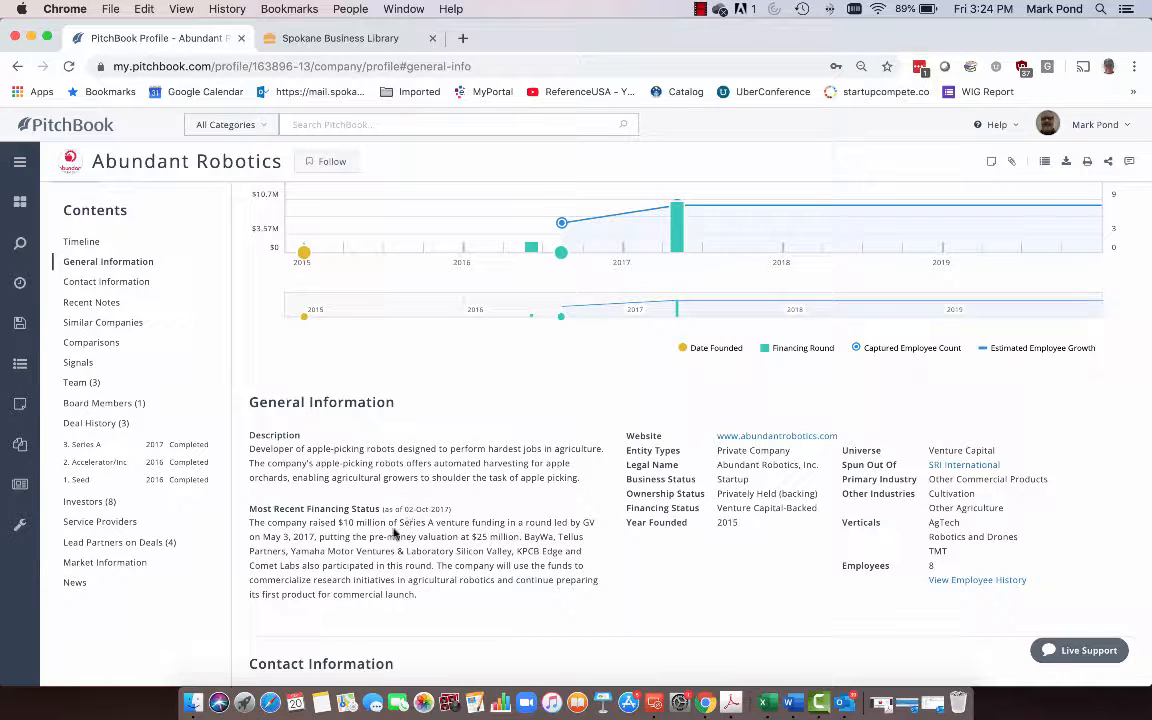
Return to the 'Companies & Deals | 163' results through Recent History
click(16, 283)
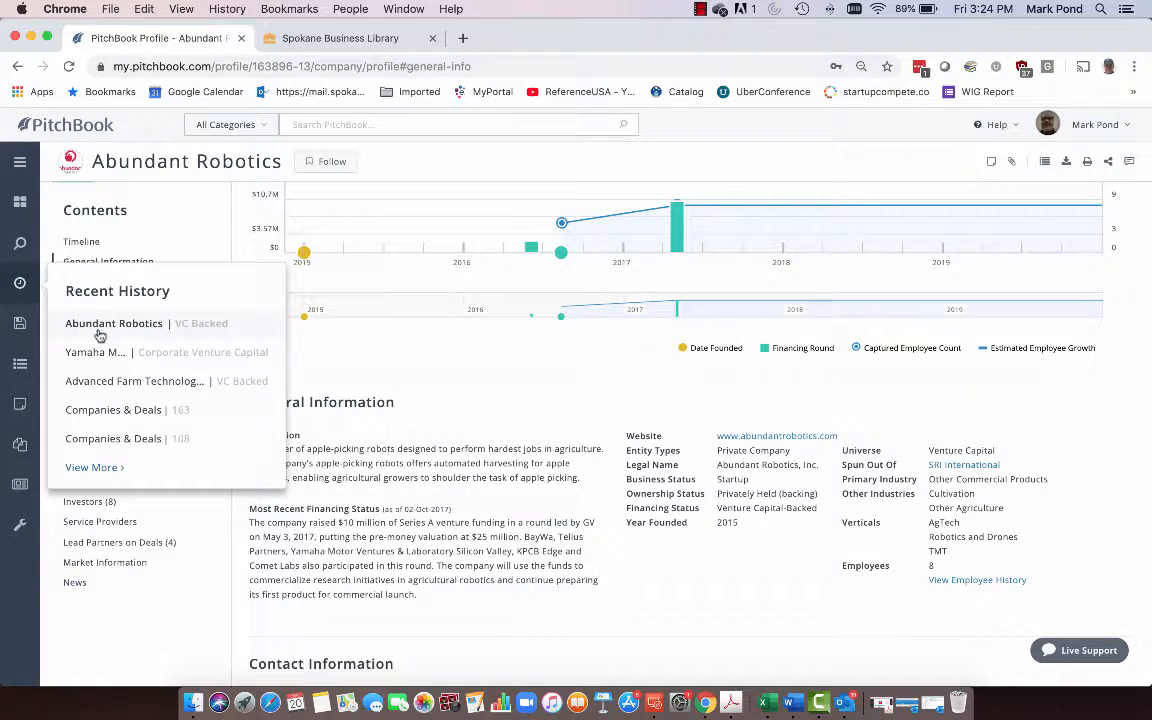
click(112, 410)
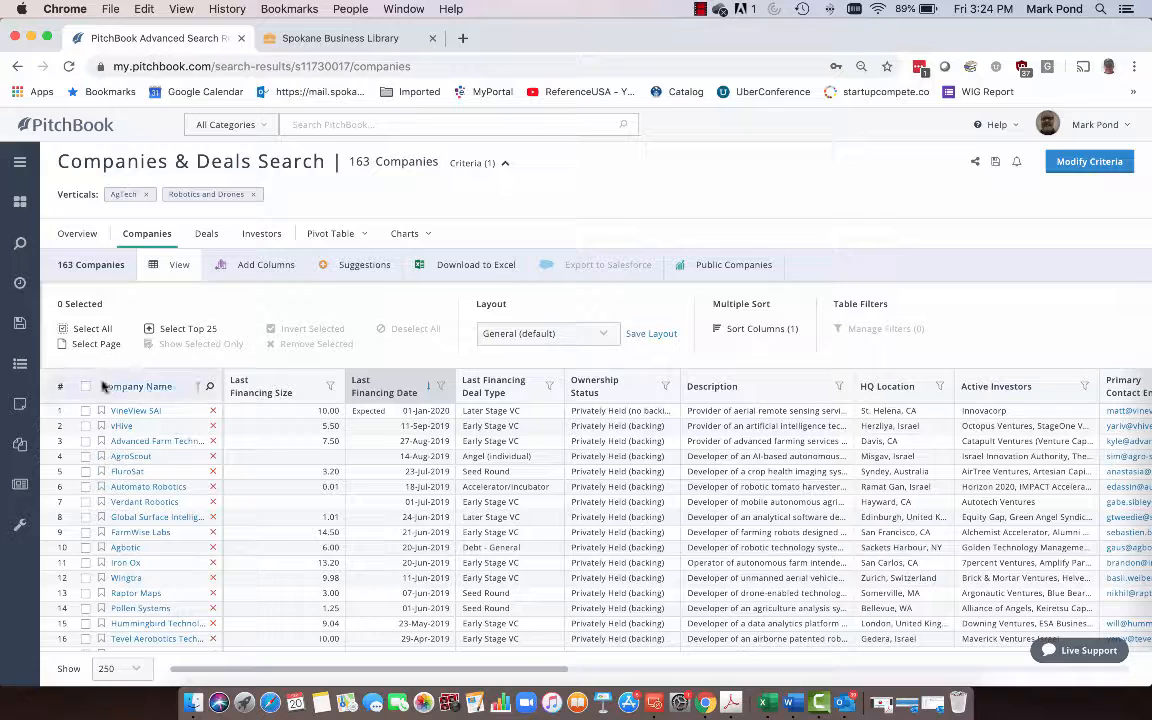
Select all 163 companies, preview the All Columns Excel export (136 fields), then close it
click(87, 386)
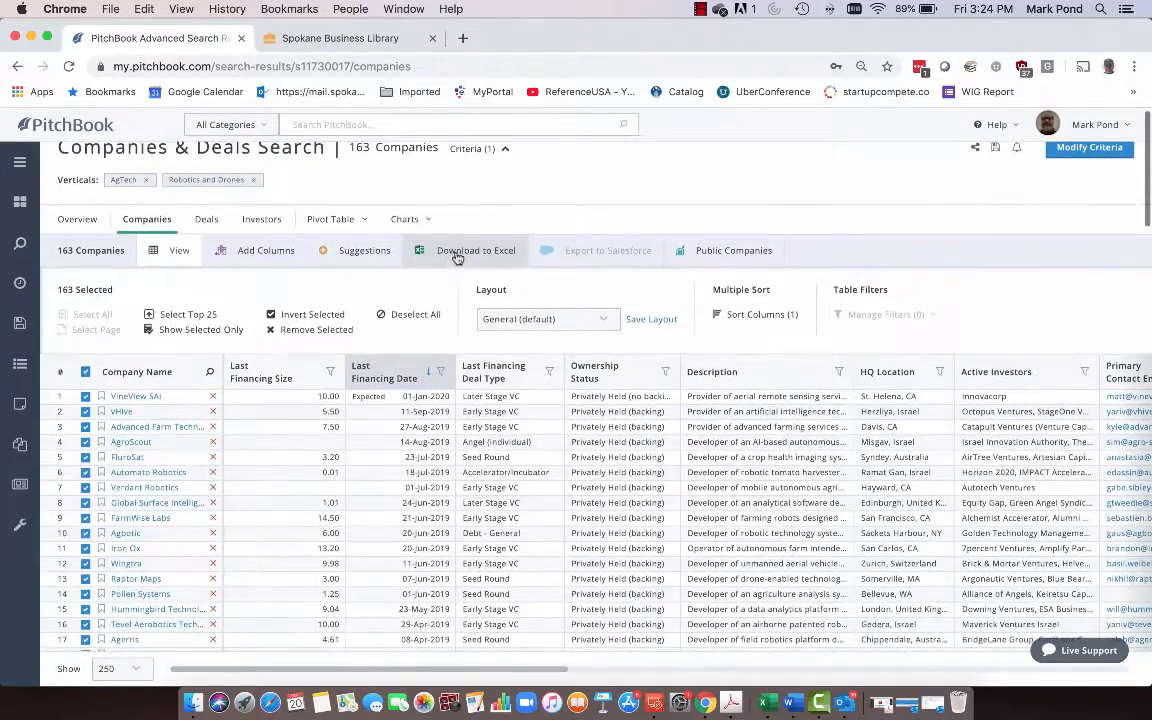
click(475, 250)
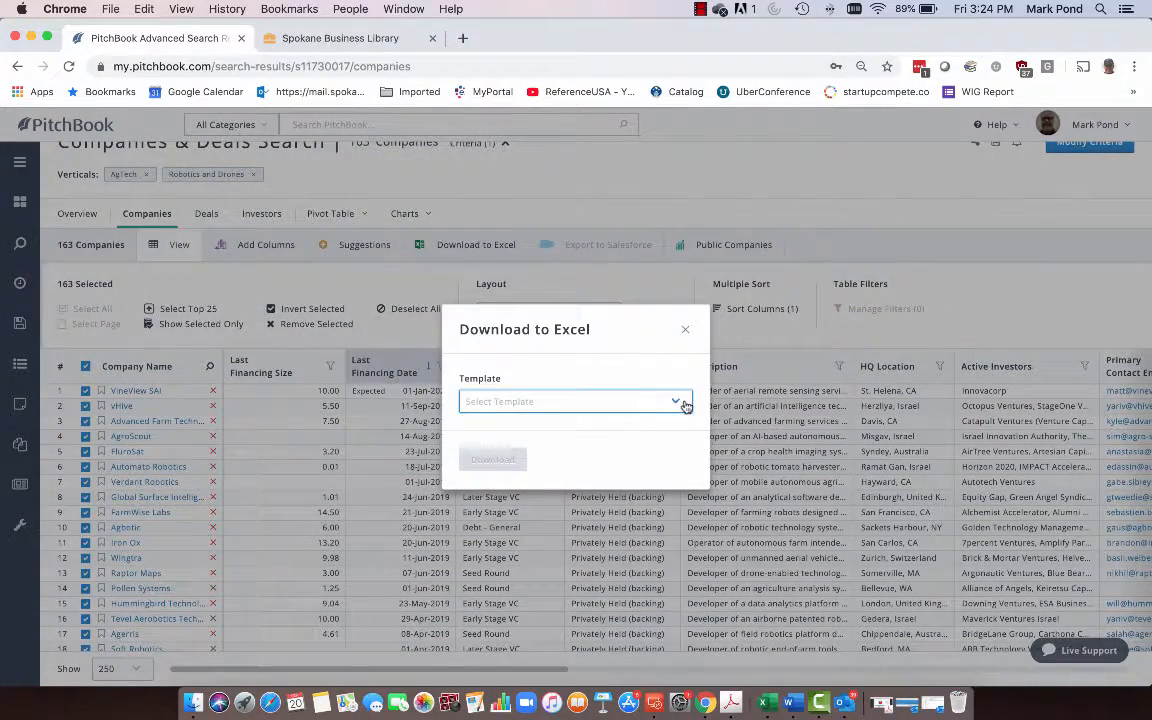
click(575, 401)
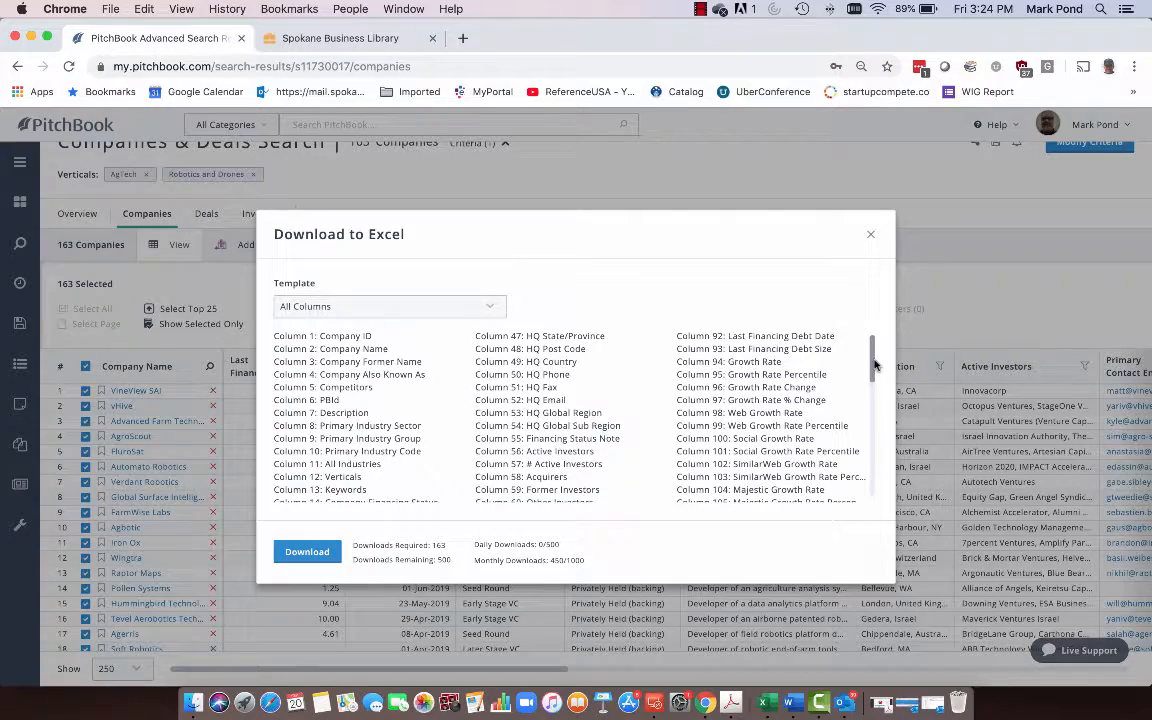
scroll(down, 3)
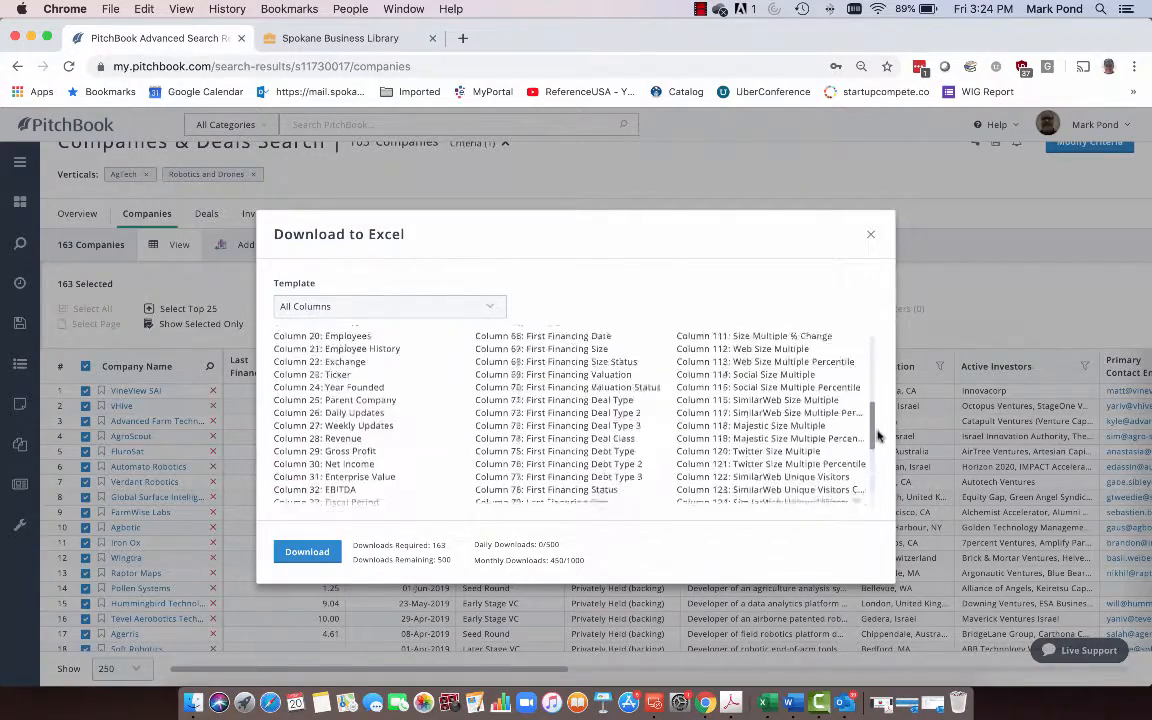
scroll(down, 3)
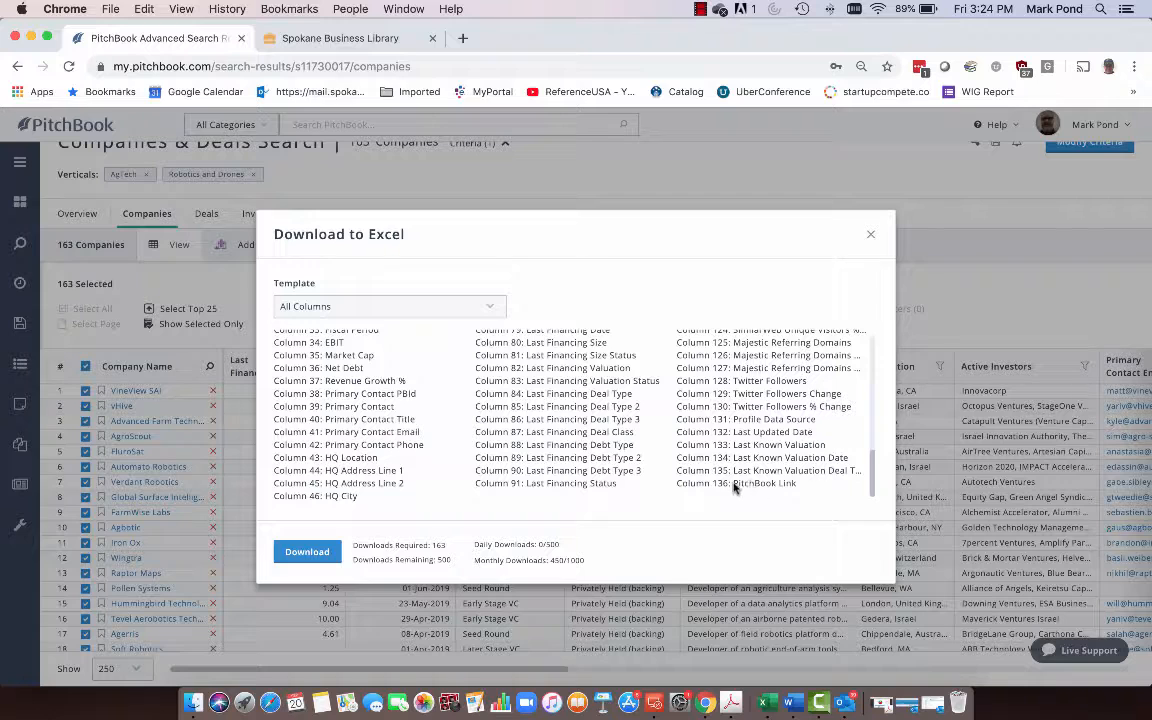
mouse_move(624, 491)
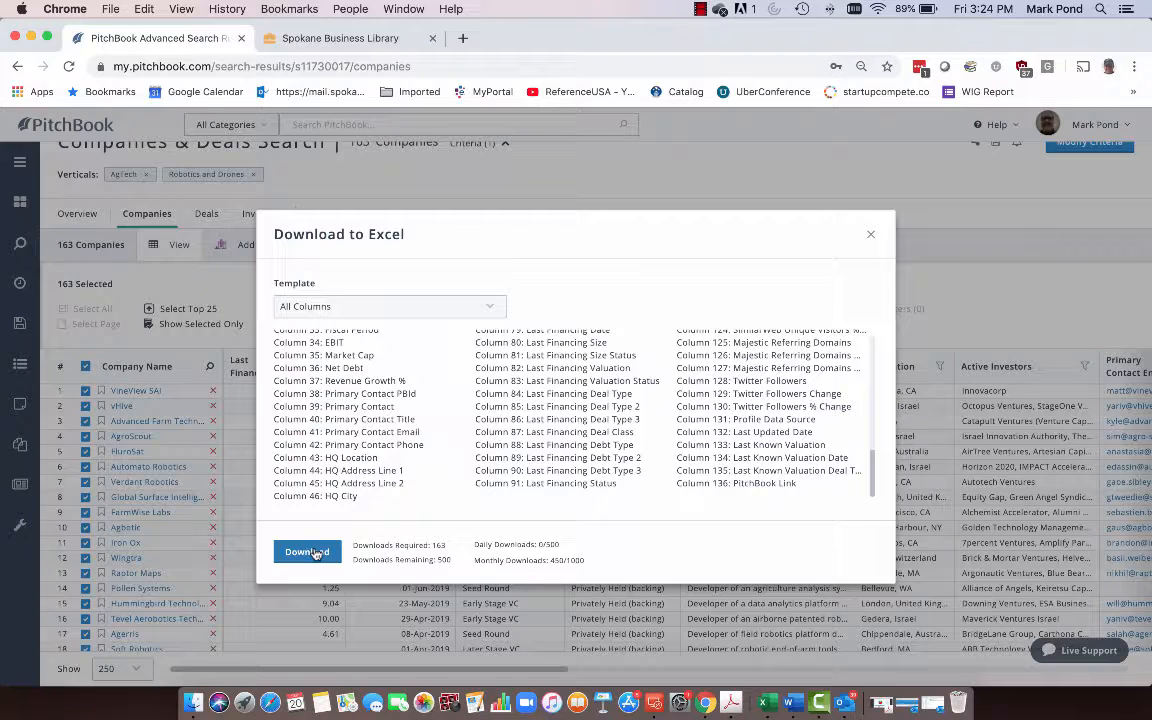
mouse_move(456, 455)
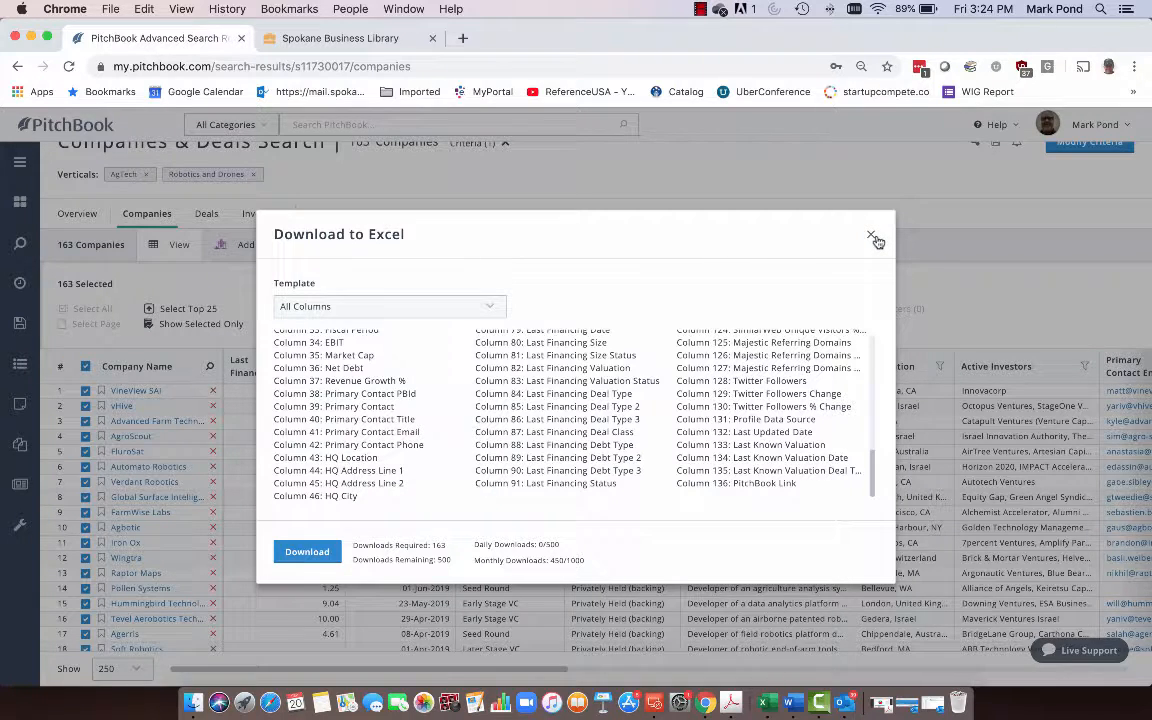
click(871, 234)
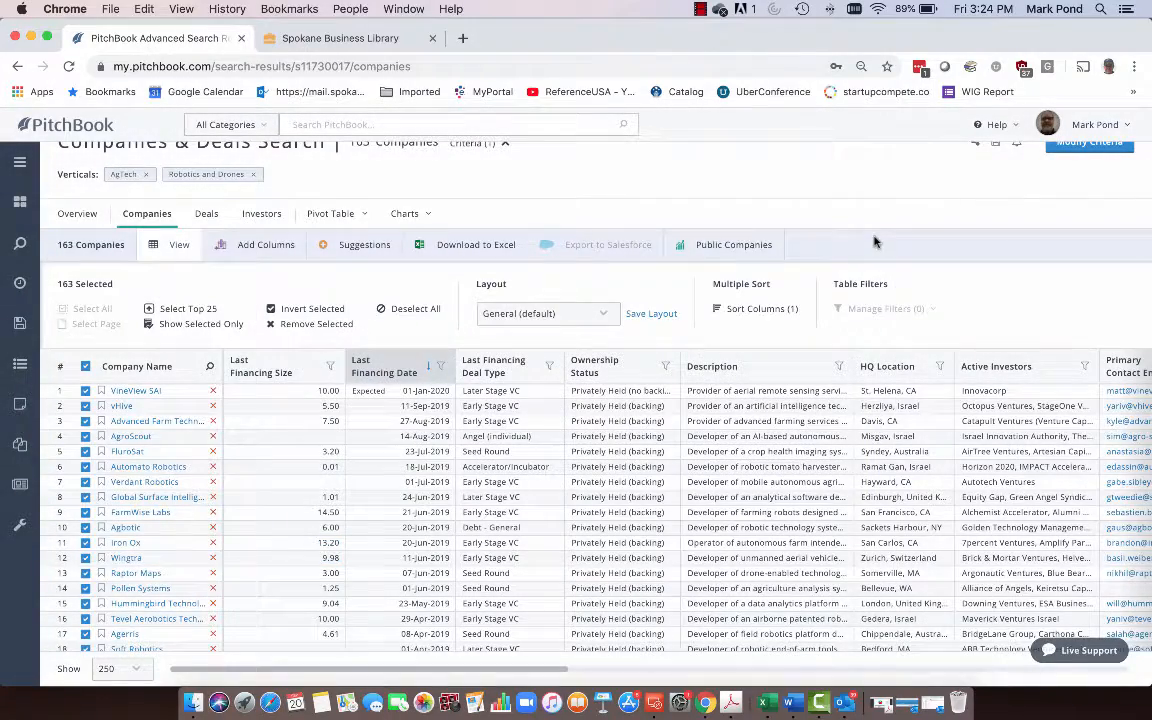
scroll(down, 3)
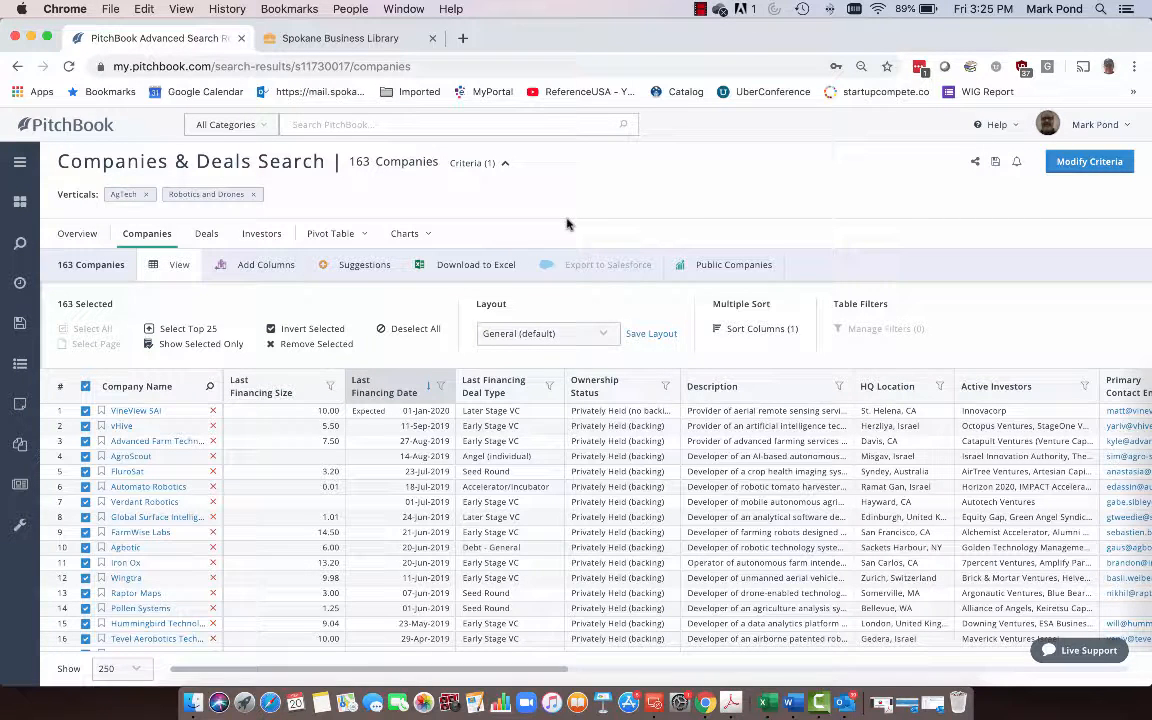
mouse_move(559, 224)
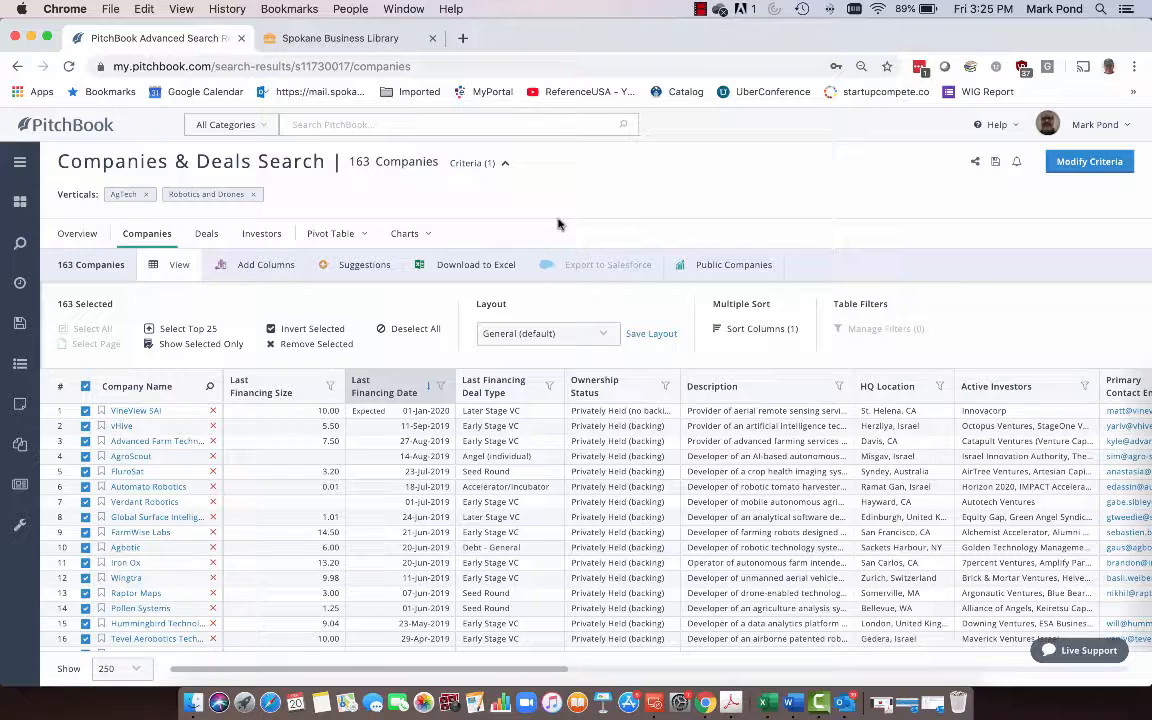
mouse_move(554, 227)
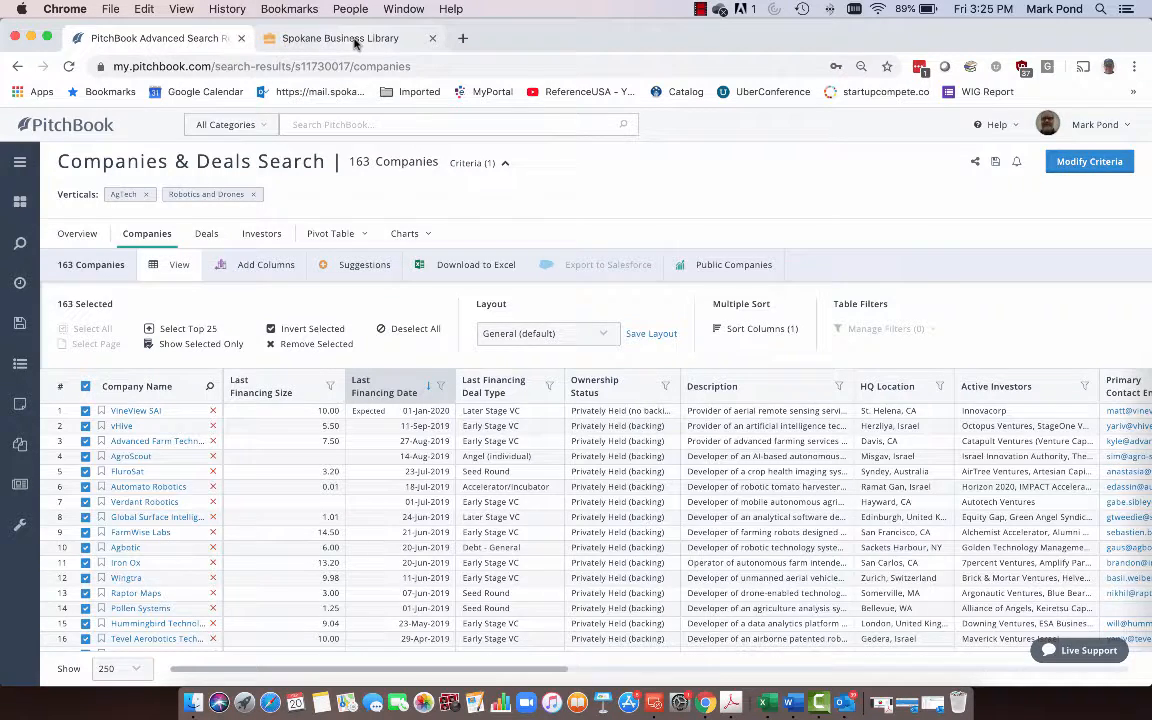
Switch to the Spokane Business Library browser tab
click(345, 38)
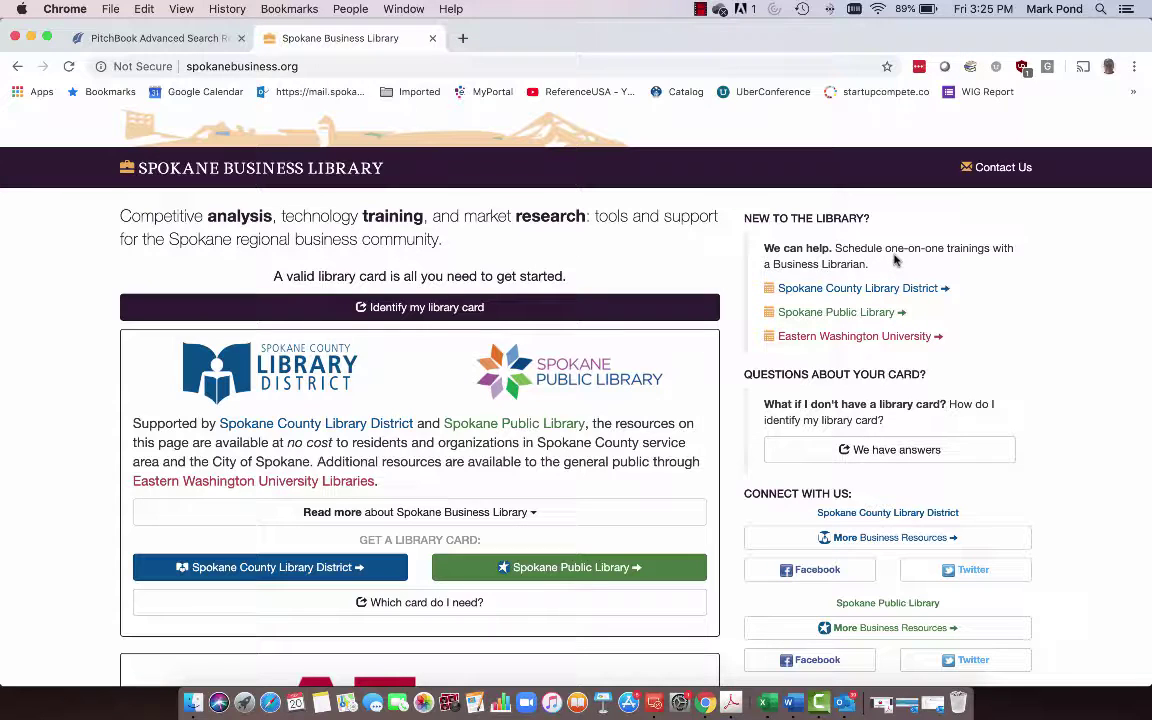
mouse_move(858, 318)
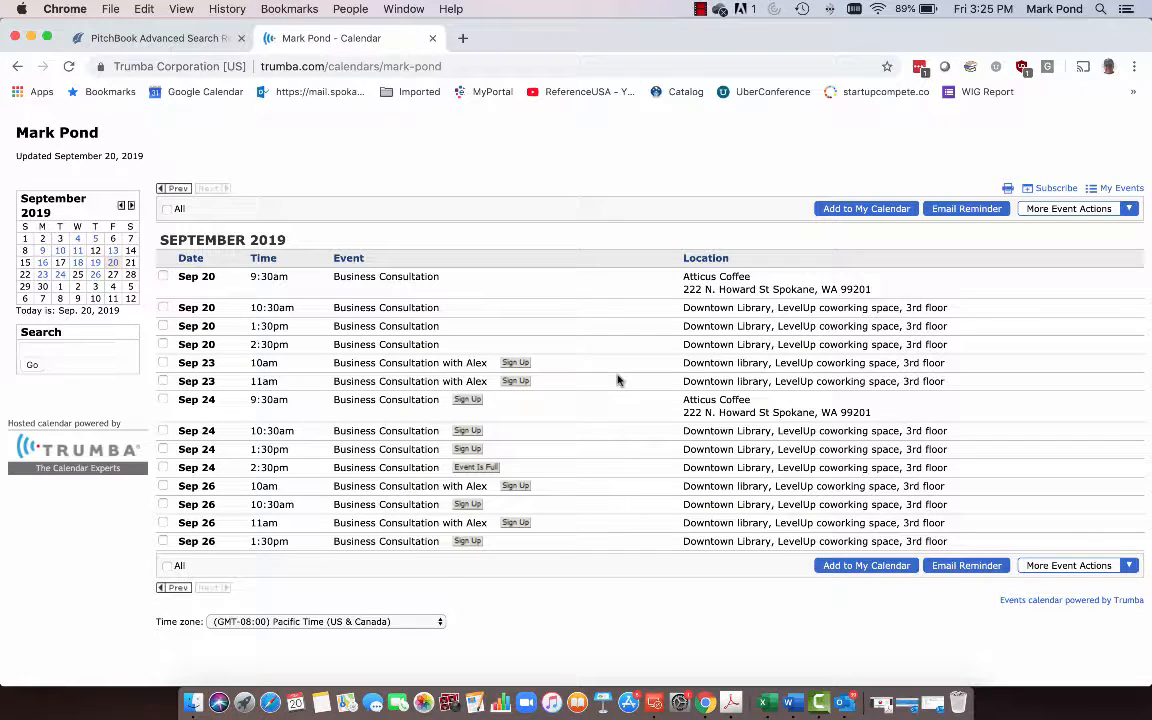
mouse_move(599, 389)
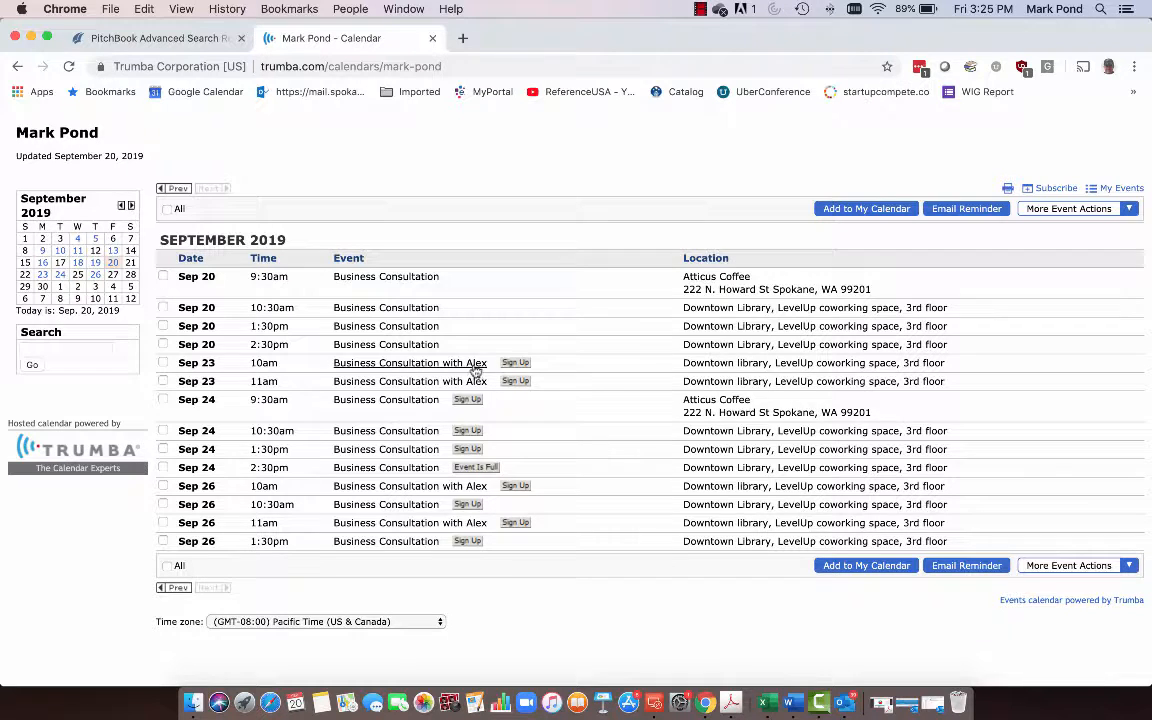
mouse_move(489, 537)
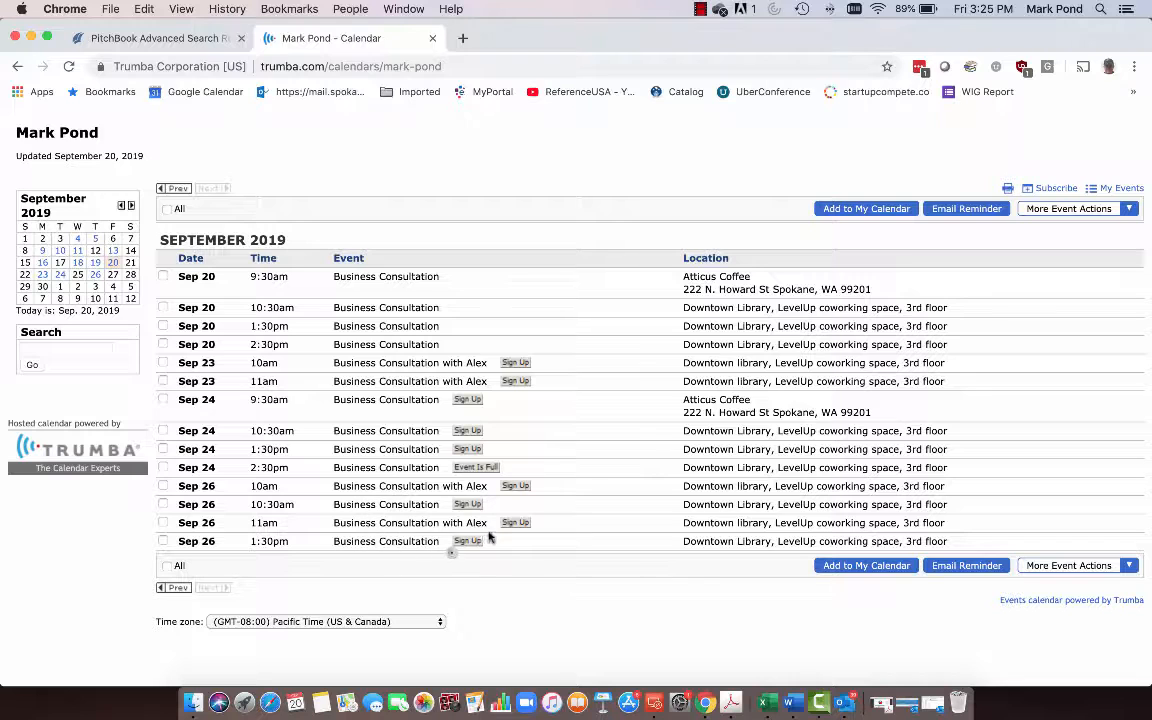
mouse_move(467, 541)
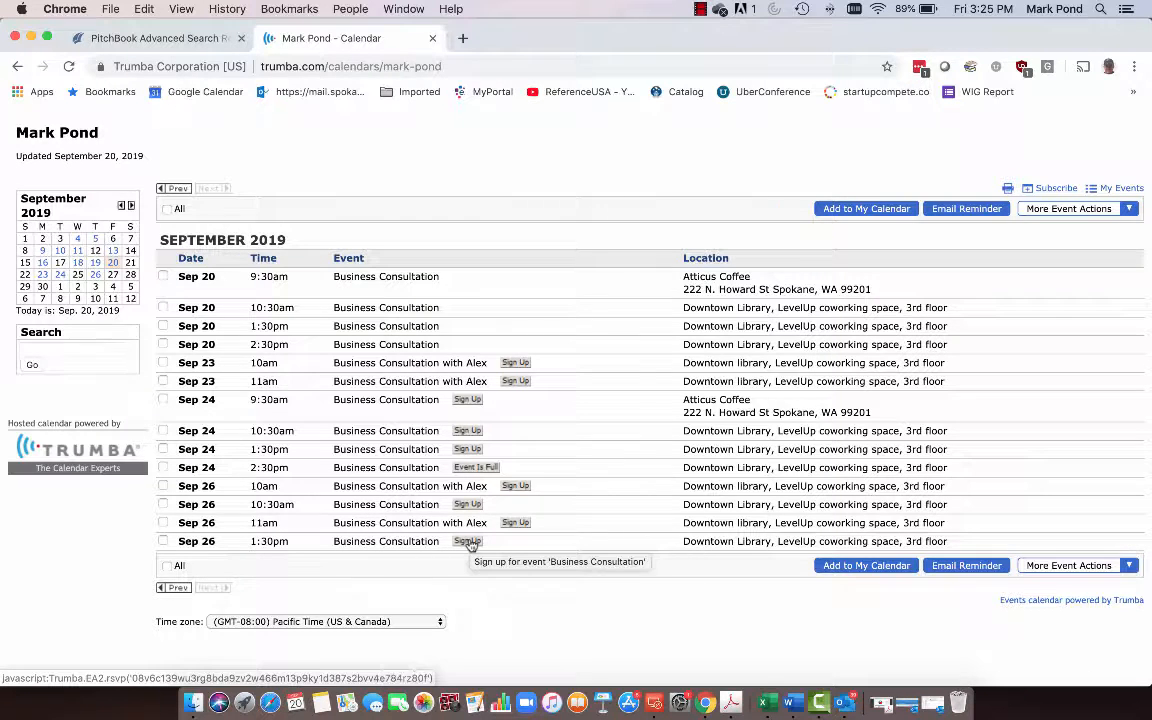
Open and close the Sep 26 1:30pm consultation sign-up form, then return to PitchBook
click(467, 541)
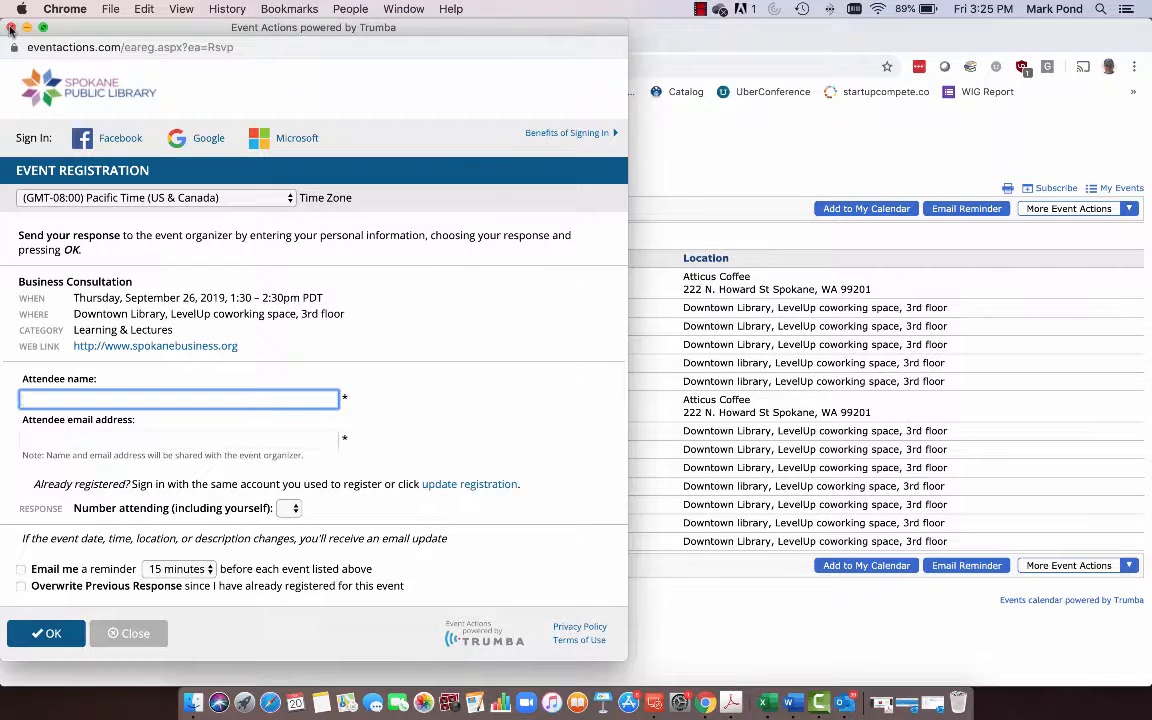
click(128, 633)
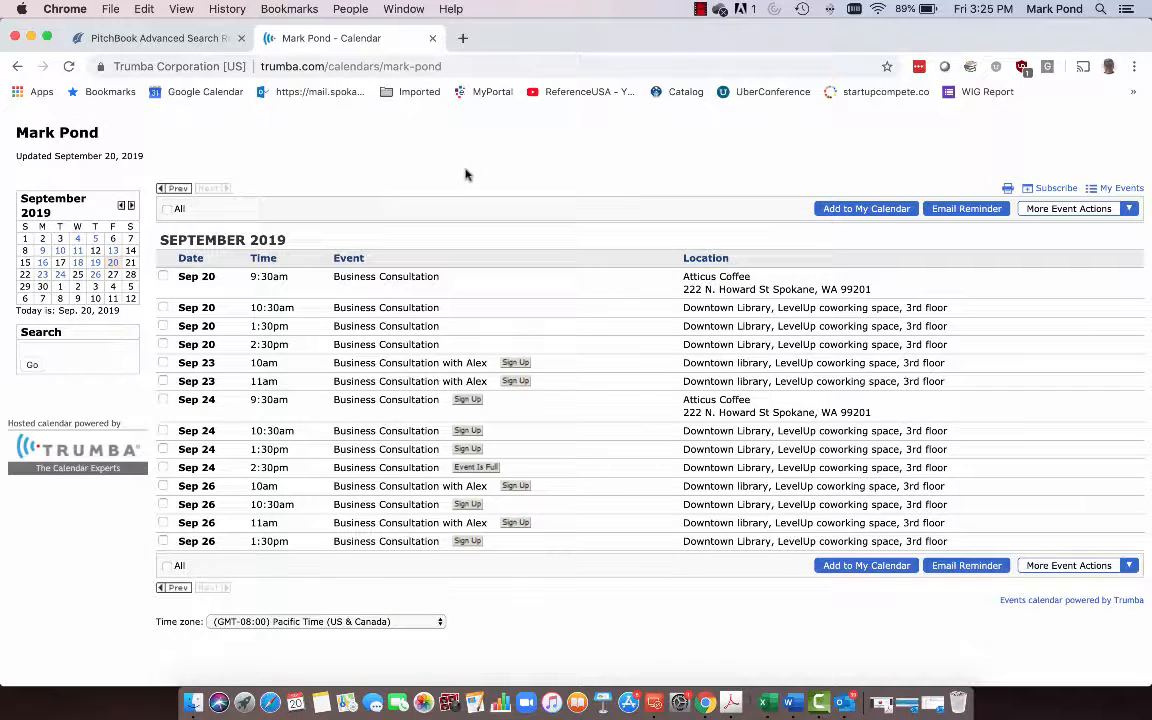
mouse_move(583, 352)
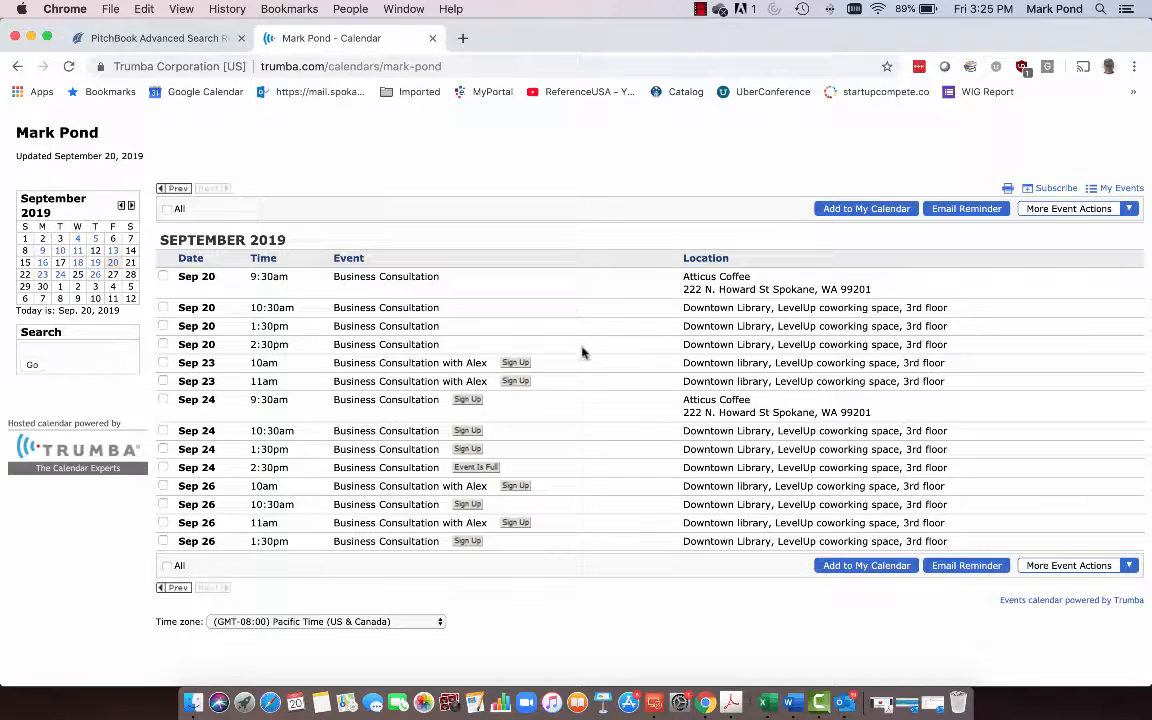
mouse_move(543, 470)
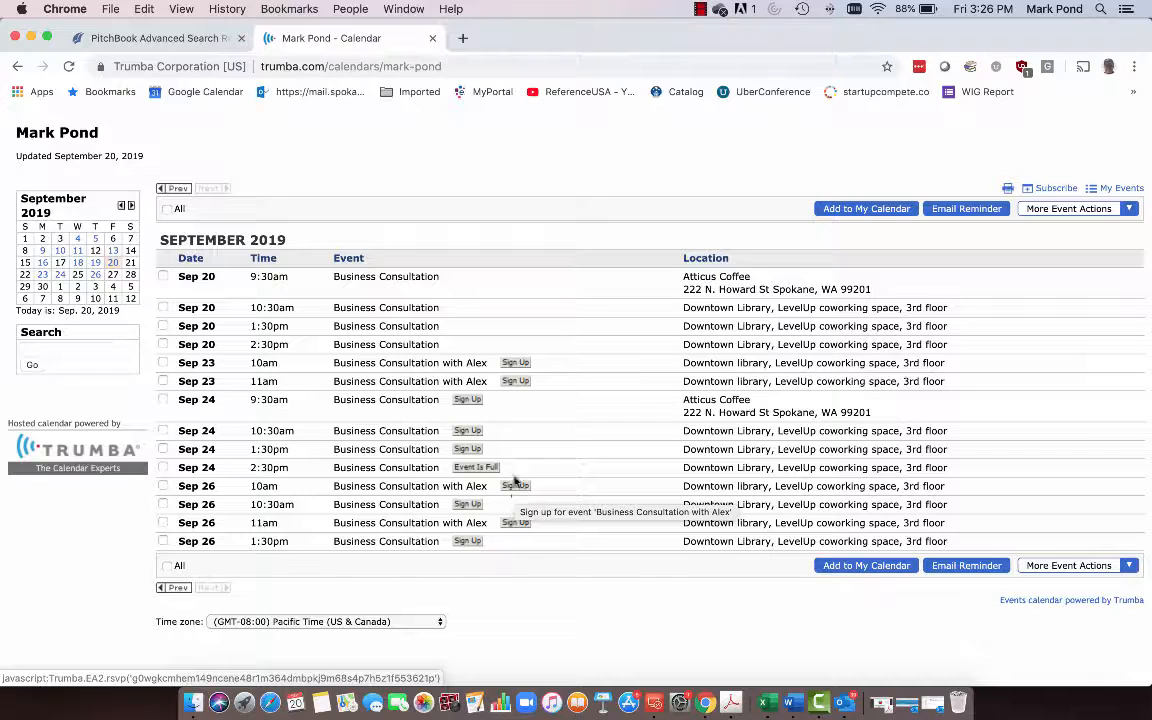
click(150, 38)
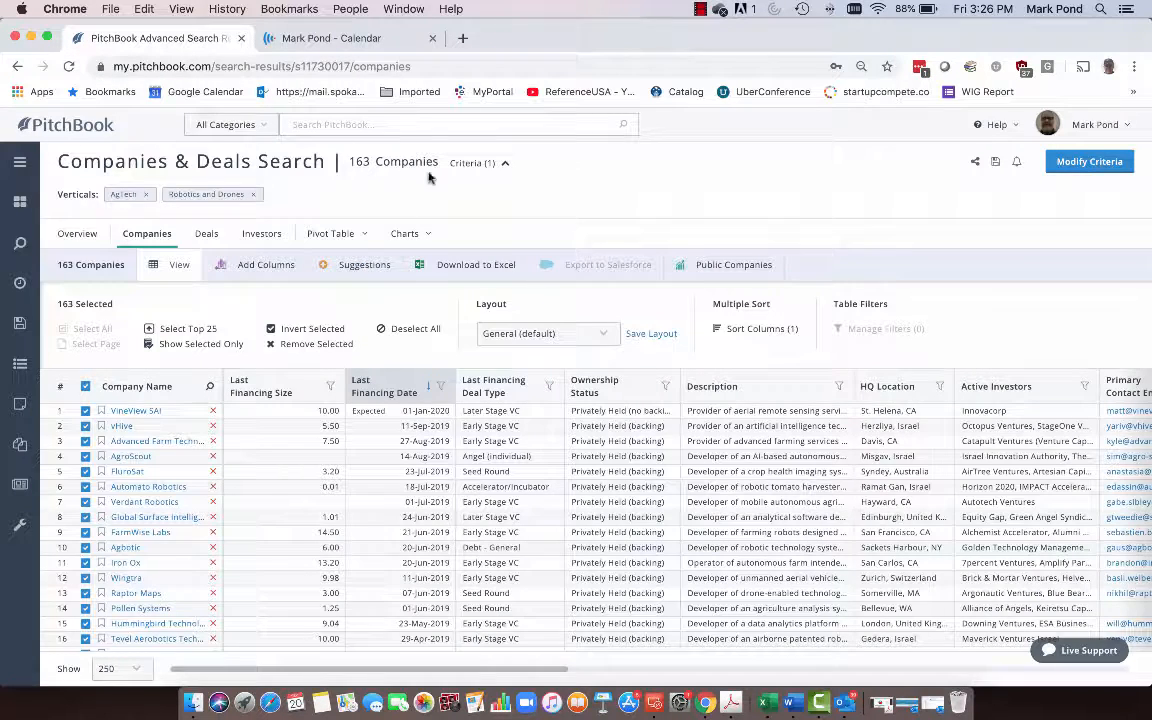